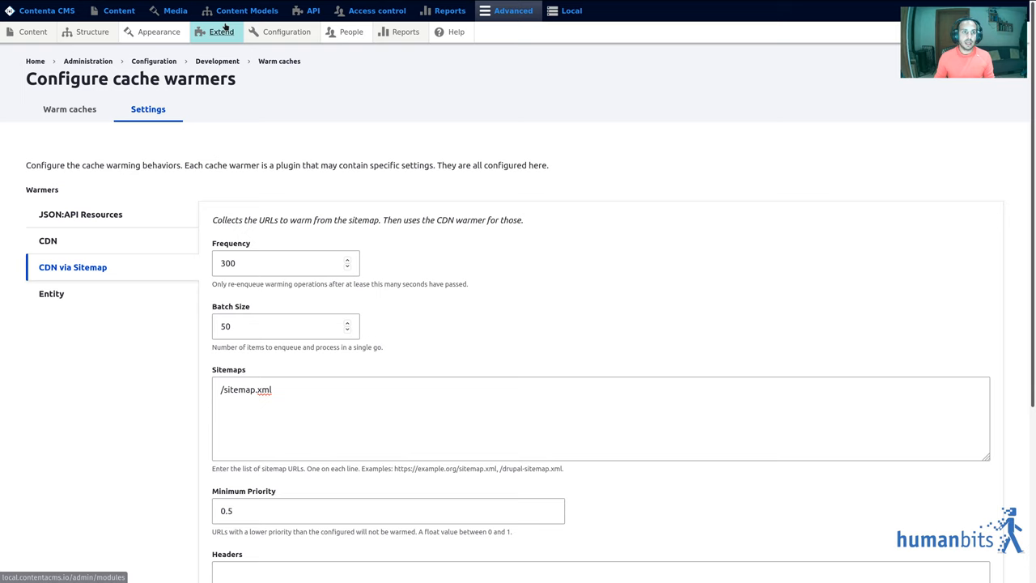
- Filter the Extend module list by 'war' to show the enabled warmer modules
{"action": "left_click", "coordinate": [218, 32]}
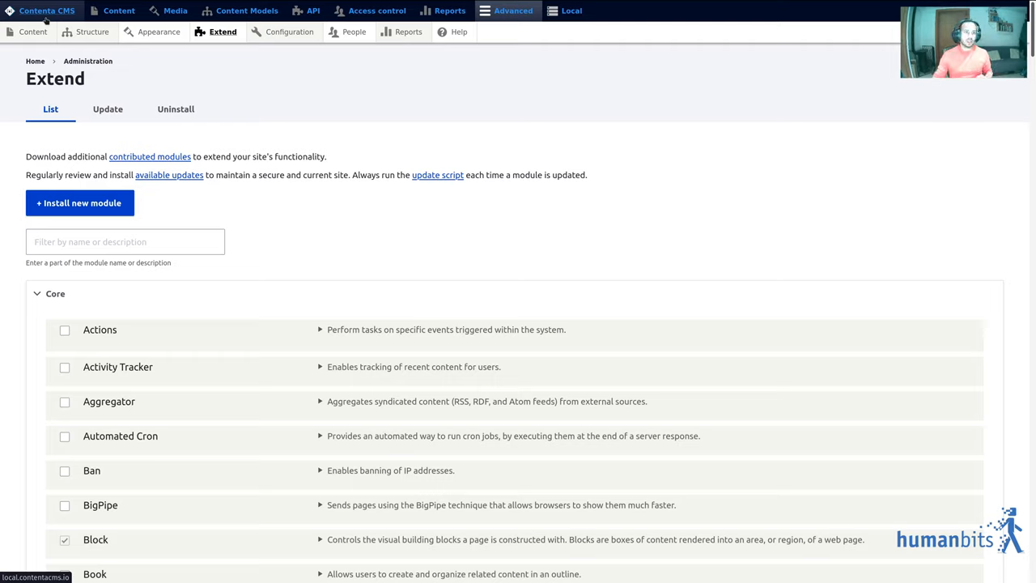
{"action": "left_click", "coordinate": [85, 32]}
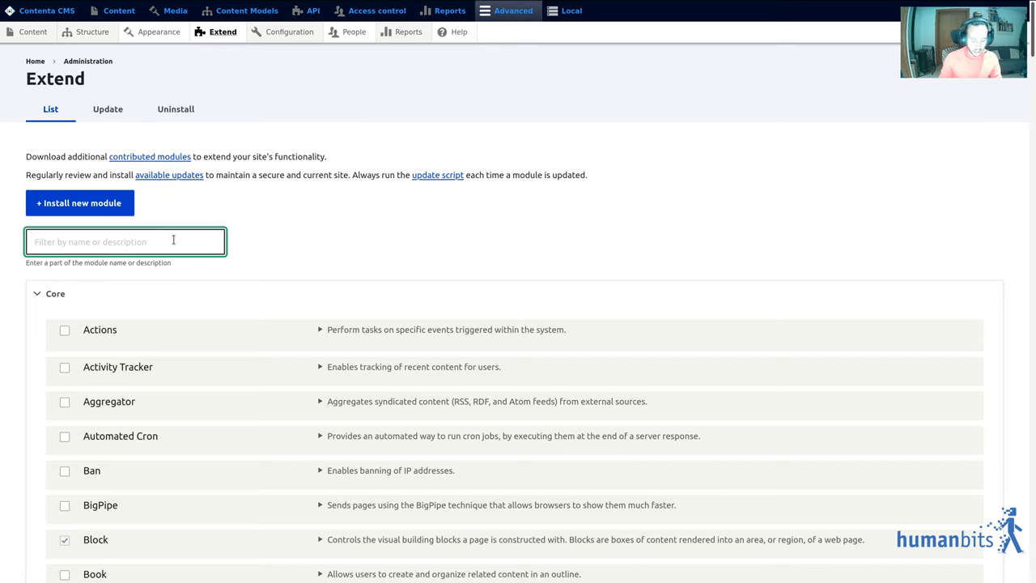
{"action": "type", "text": "war"}
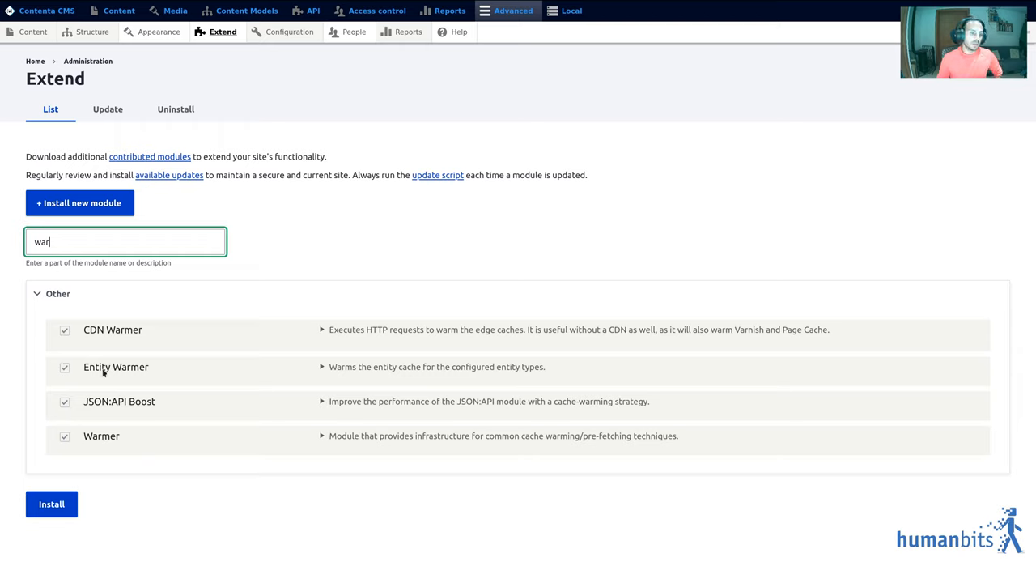
{"action": "mouse_move", "coordinate": [117, 379]}
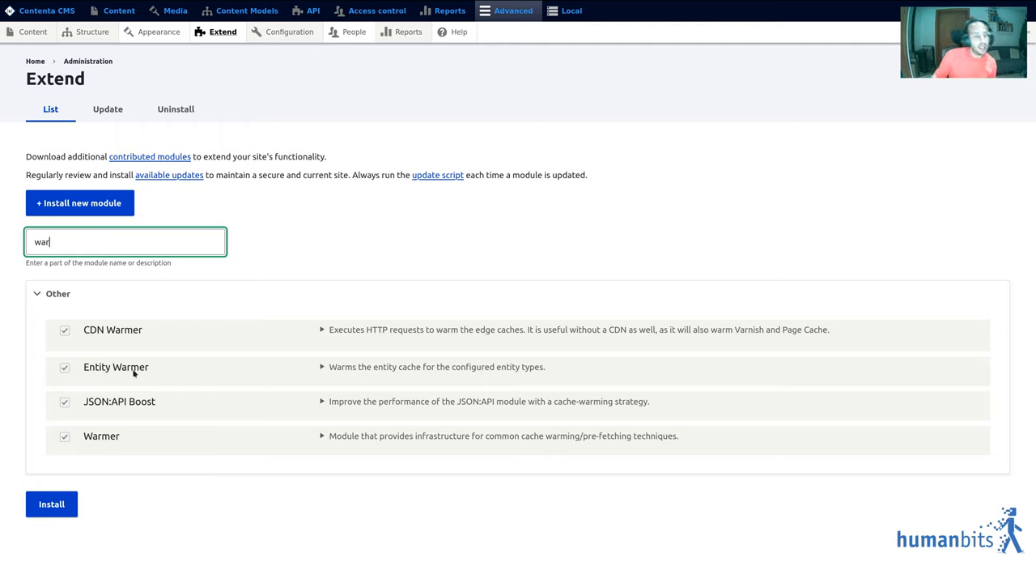
{"action": "key", "text": "Backspace"}
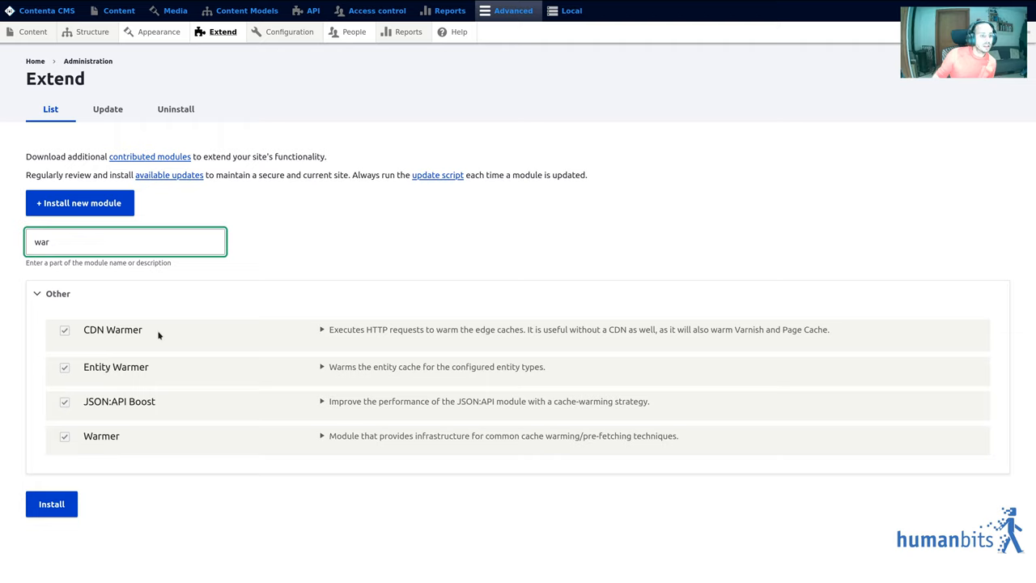
{"action": "mouse_move", "coordinate": [173, 550]}
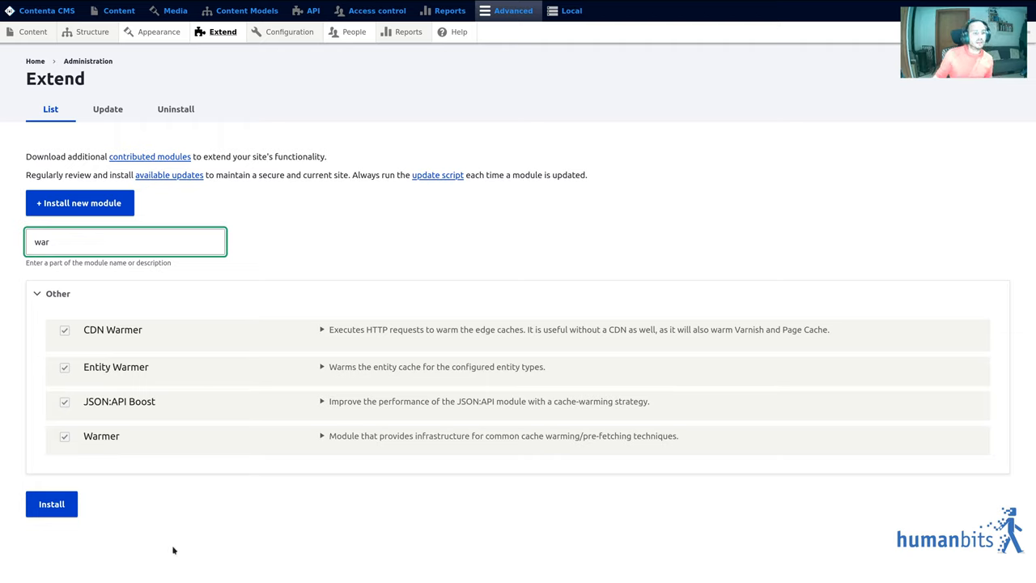
{"action": "mouse_move", "coordinate": [211, 394]}
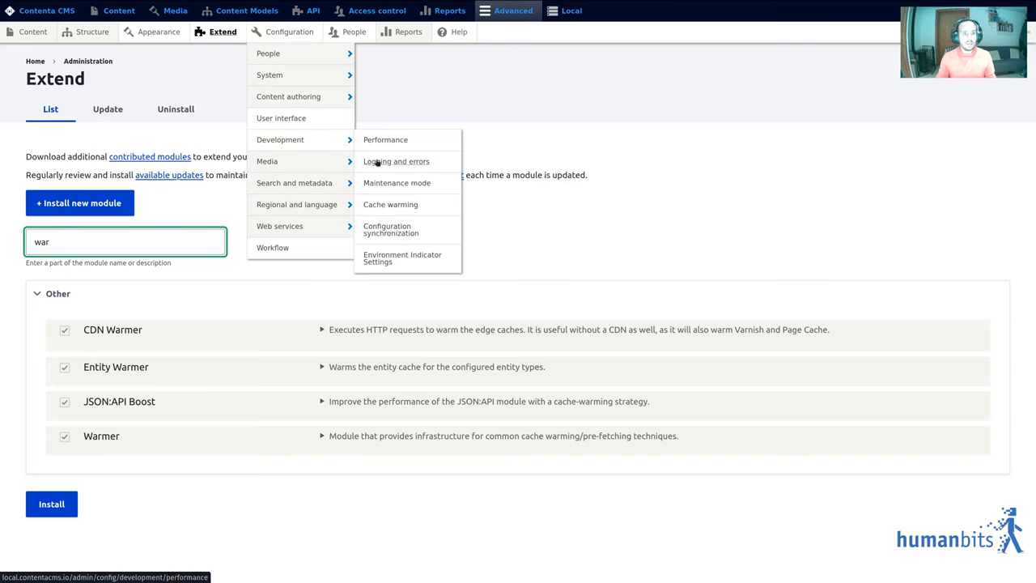
- Navigate to Cache warming settings and select the CDN via Sitemap warmer
{"action": "left_click", "coordinate": [390, 204]}
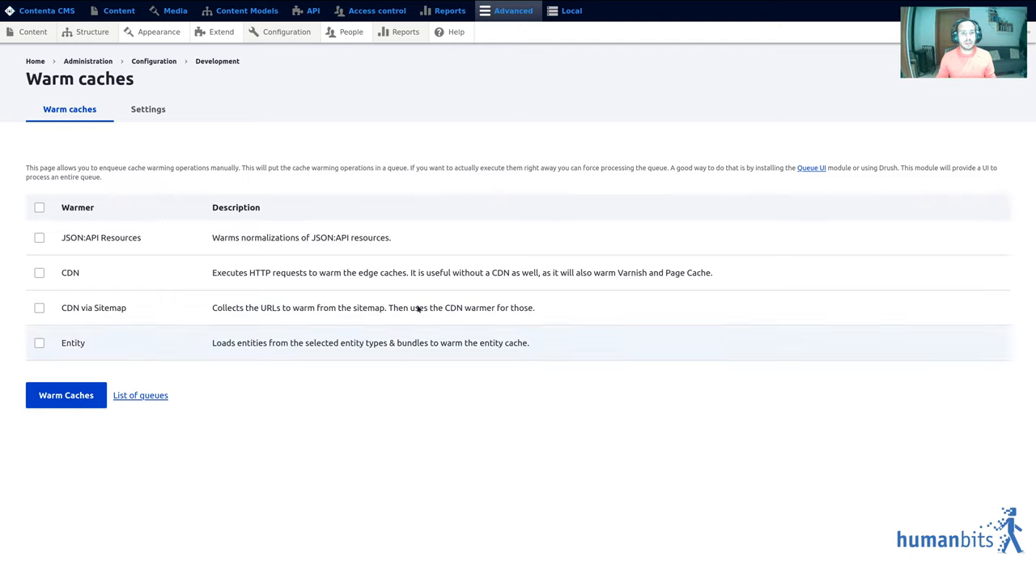
{"action": "left_click", "coordinate": [288, 33]}
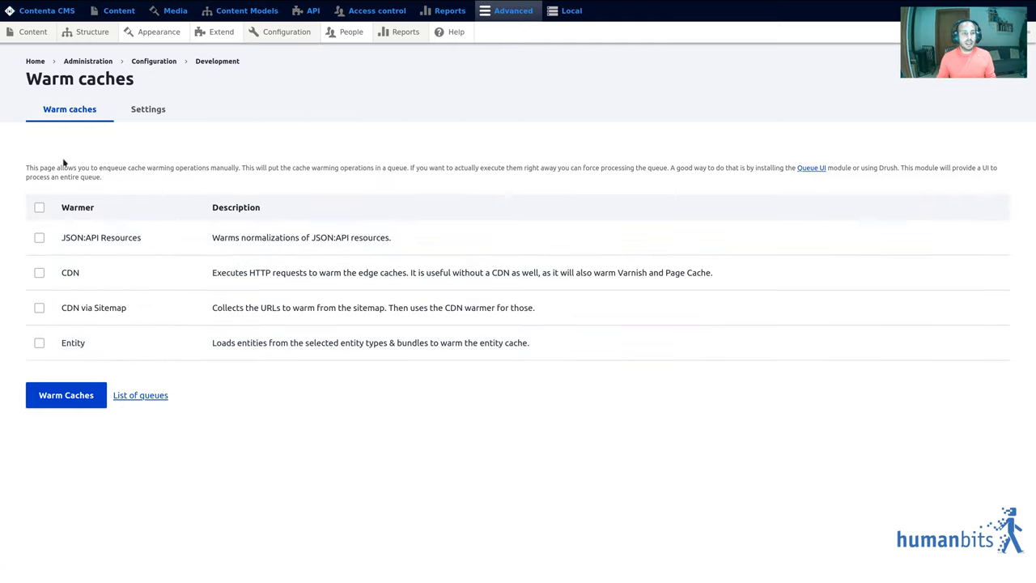
{"action": "mouse_move", "coordinate": [149, 108]}
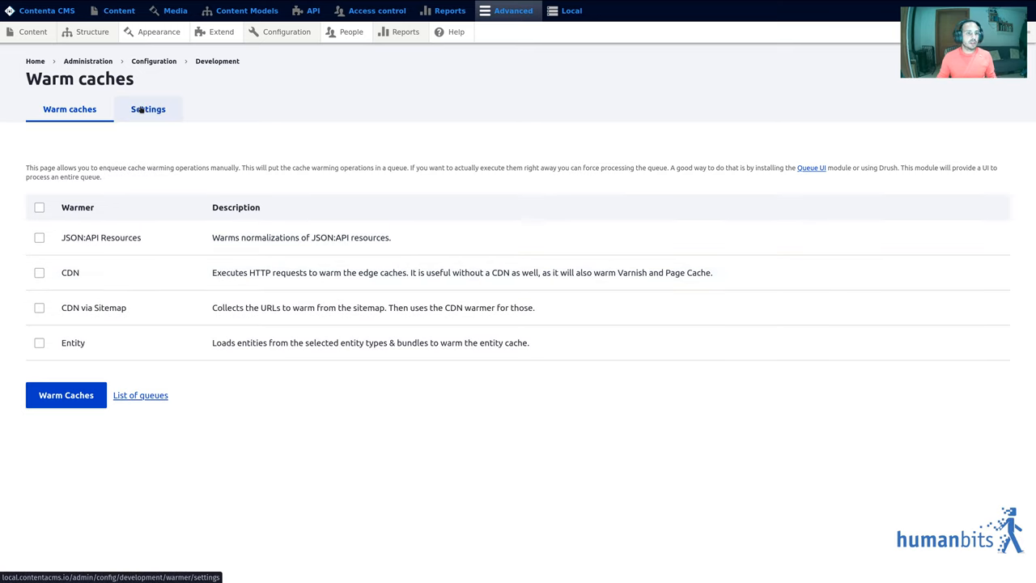
{"action": "left_click", "coordinate": [147, 109]}
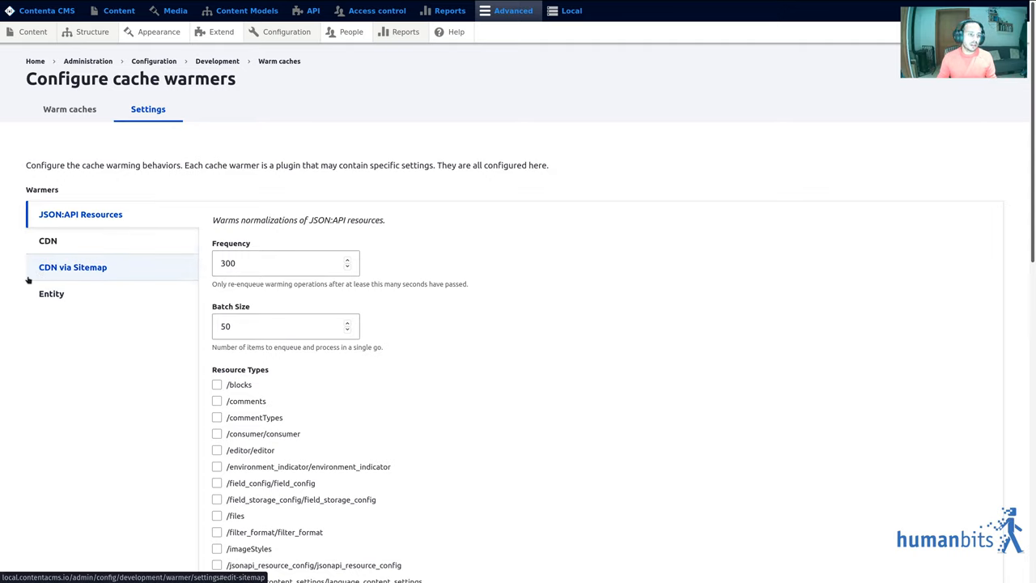
{"action": "left_click", "coordinate": [73, 267]}
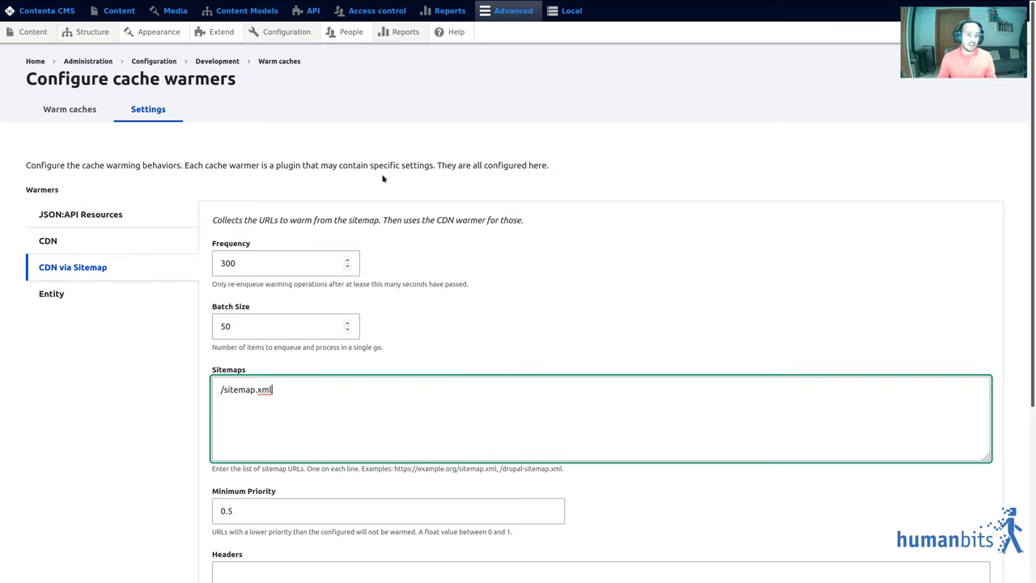
{"action": "mouse_move", "coordinate": [349, 184]}
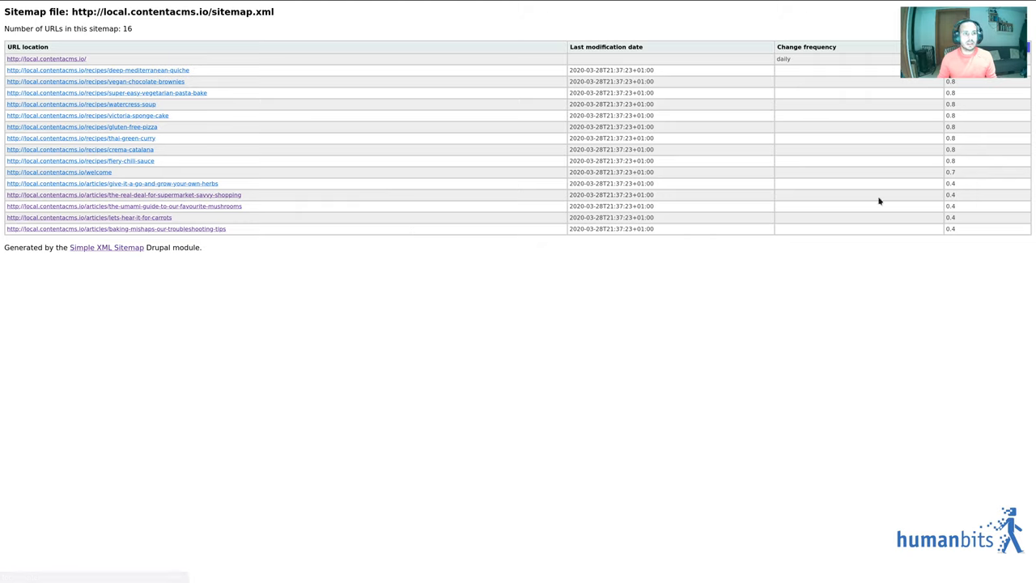
{"action": "double_click", "coordinate": [951, 188]}
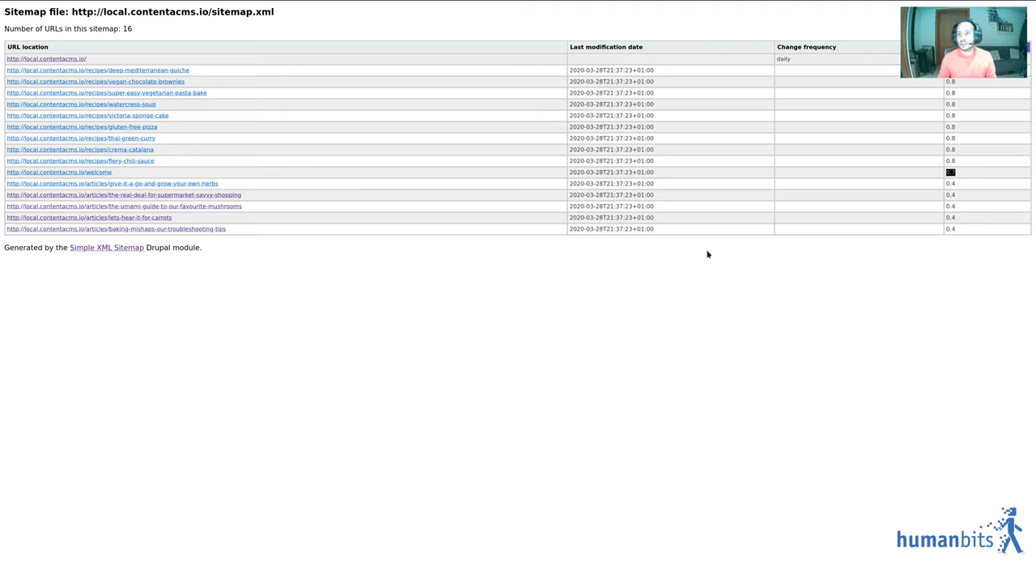
{"action": "mouse_move", "coordinate": [204, 206]}
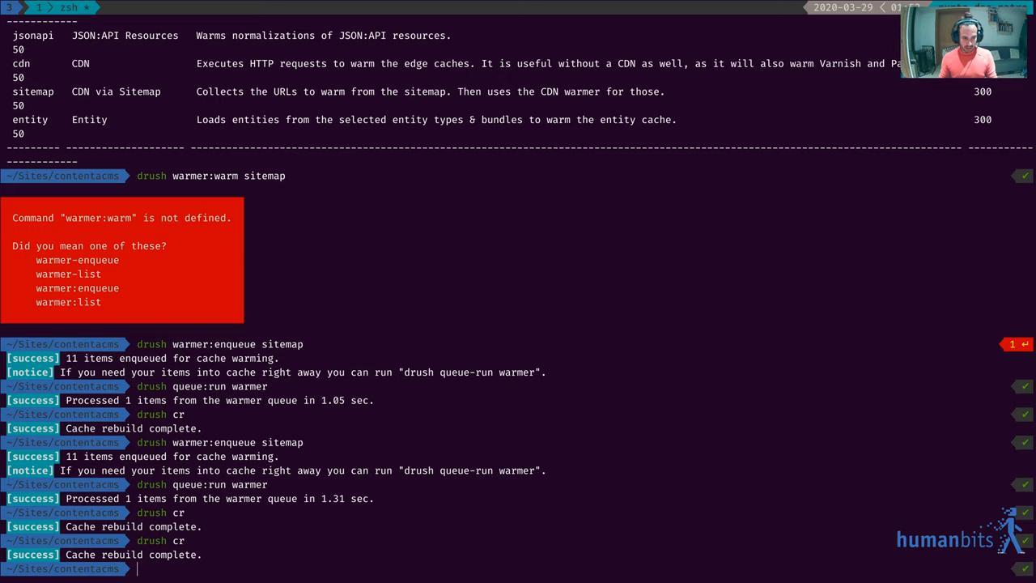
- Clear the terminal before rebuilding the site caches with drush
{"action": "key", "text": "ctrl+l"}
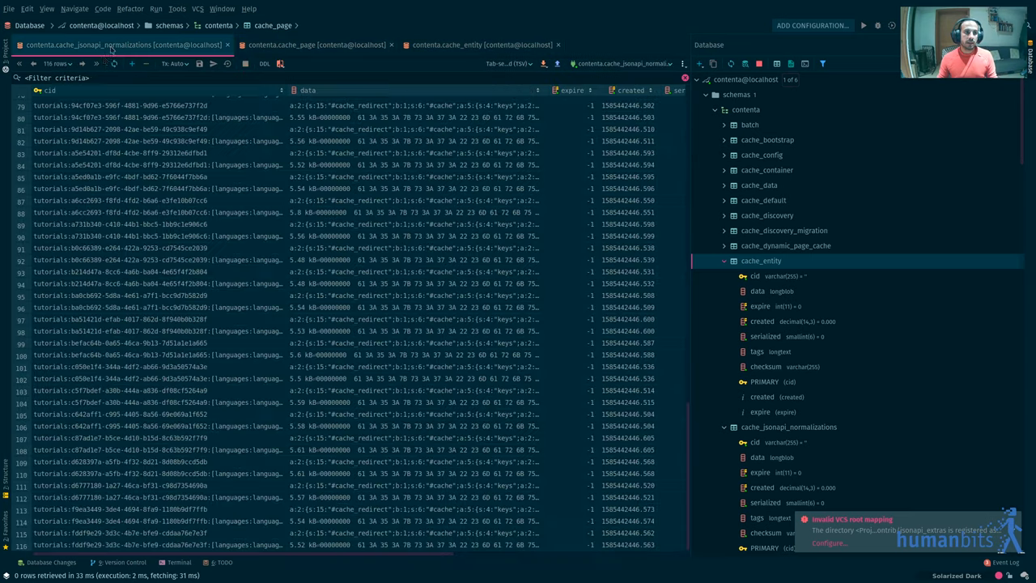
- View the contenta.cache_page table rows, now empty after the rebuild
{"action": "left_click", "coordinate": [316, 45]}
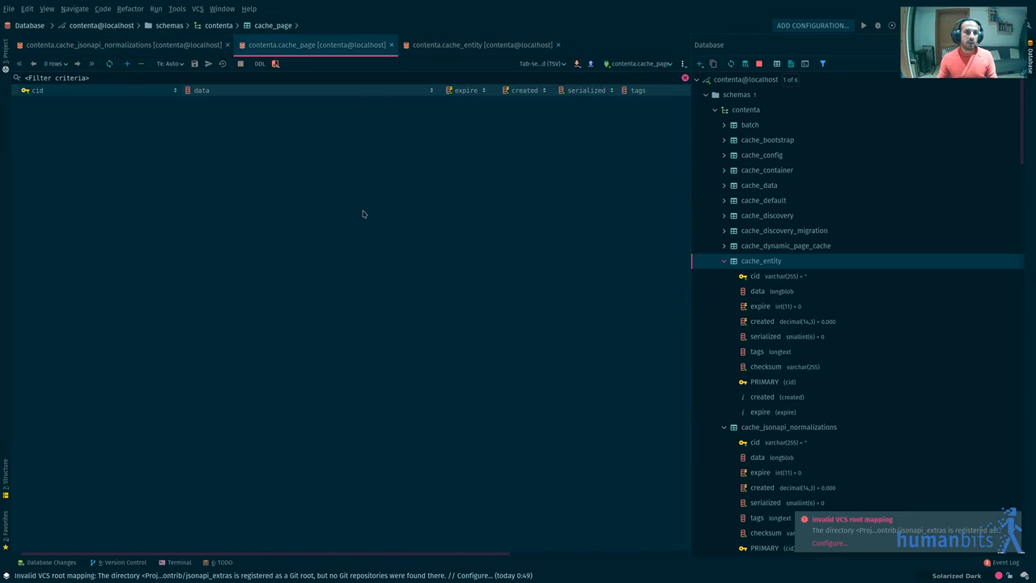
{"action": "mouse_move", "coordinate": [298, 223]}
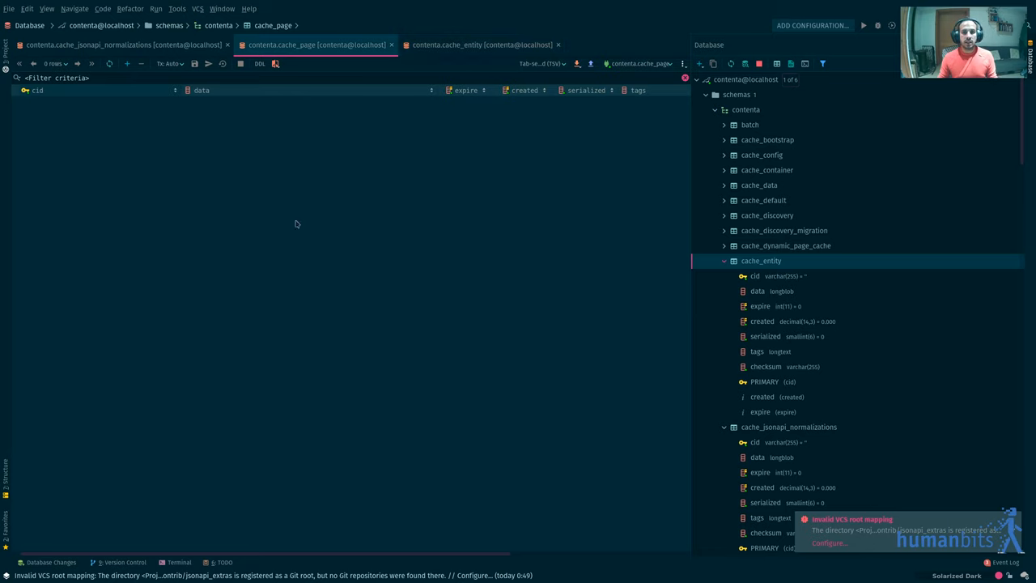
{"action": "mouse_move", "coordinate": [214, 210]}
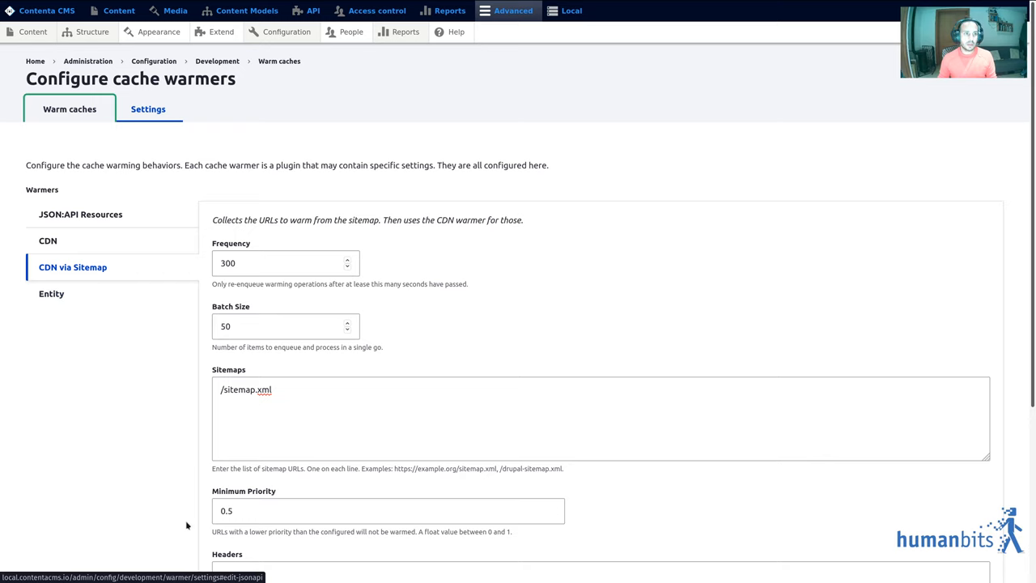
- Select the CDN via Sitemap warmer, then review its frequency value in settings
{"action": "left_click", "coordinate": [70, 108]}
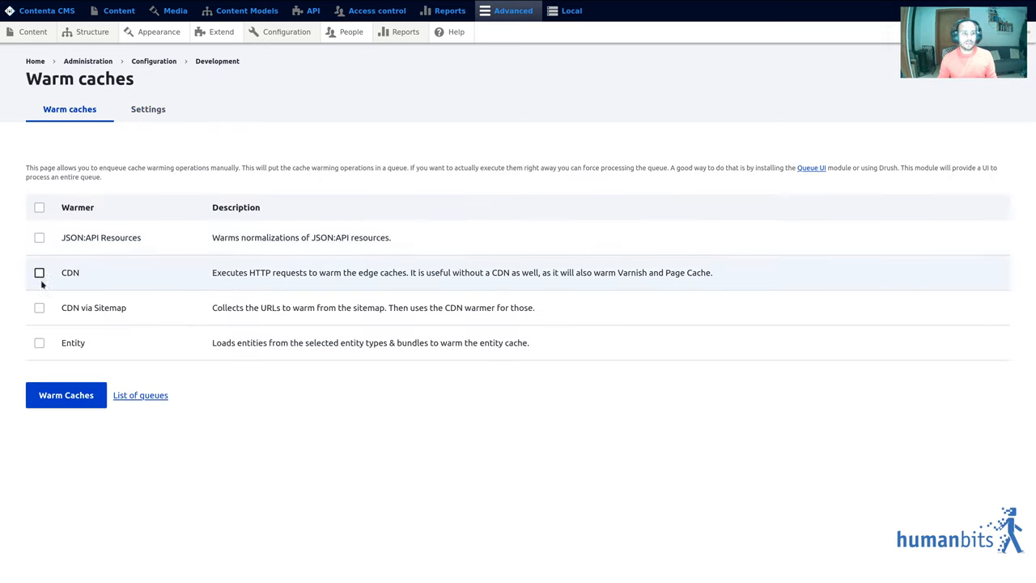
{"action": "left_click", "coordinate": [39, 307]}
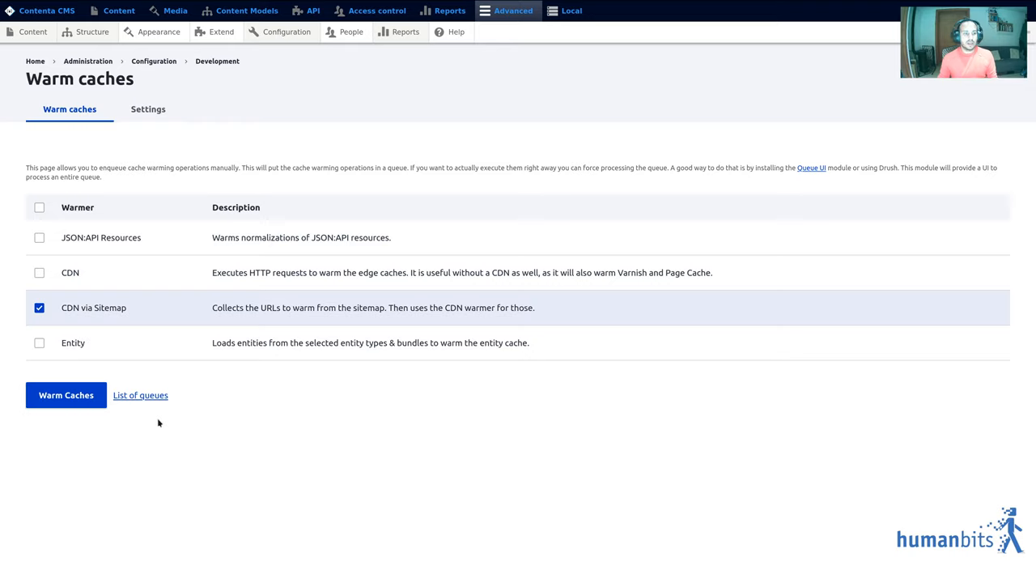
{"action": "mouse_move", "coordinate": [186, 470]}
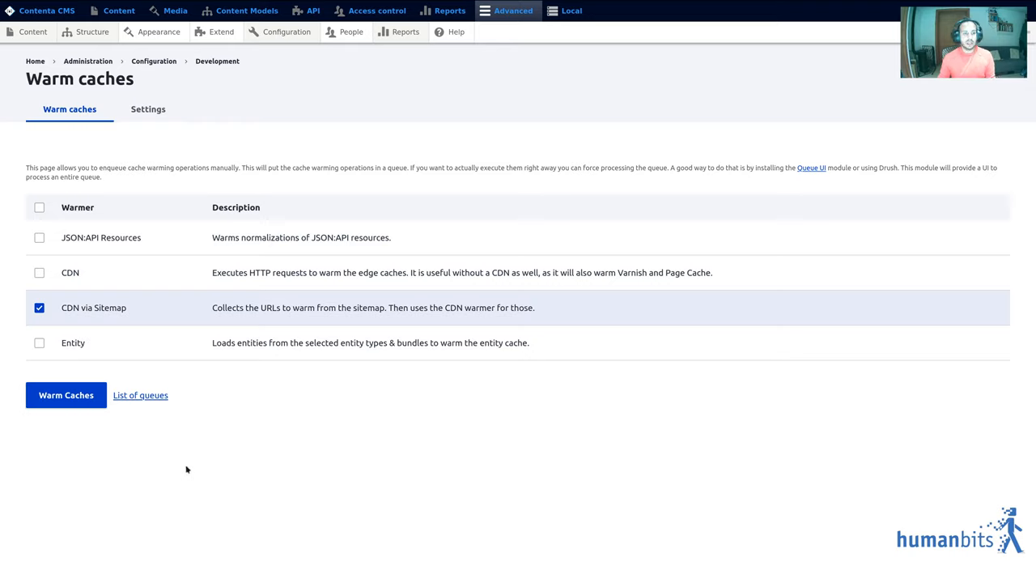
{"action": "mouse_move", "coordinate": [204, 463]}
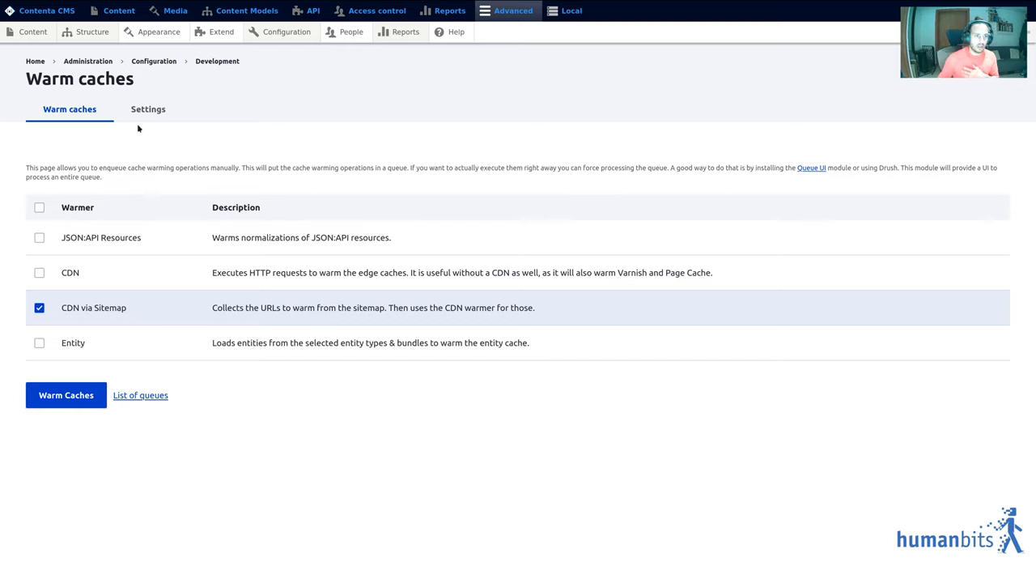
{"action": "left_click", "coordinate": [148, 108]}
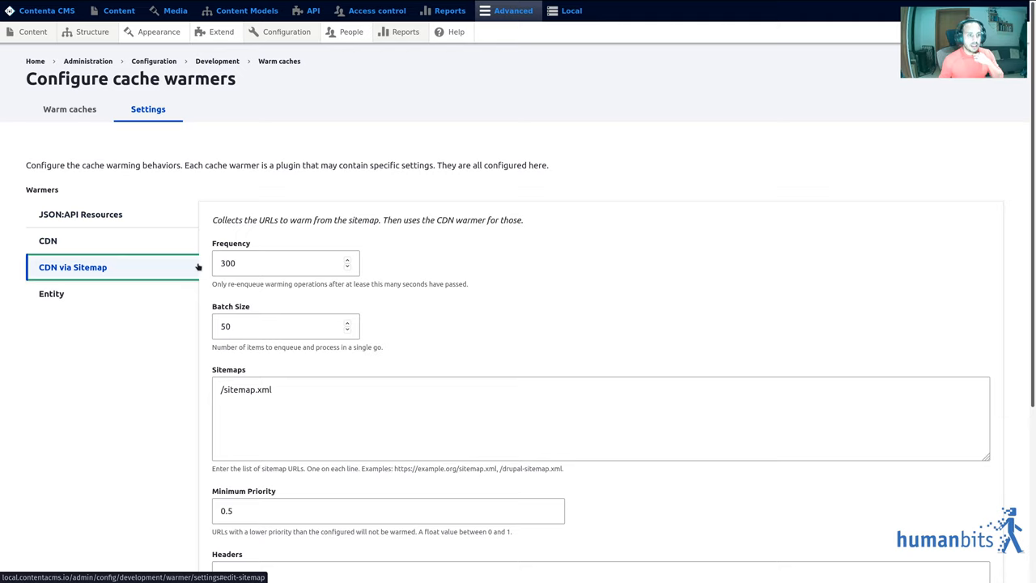
{"action": "left_click", "coordinate": [279, 262]}
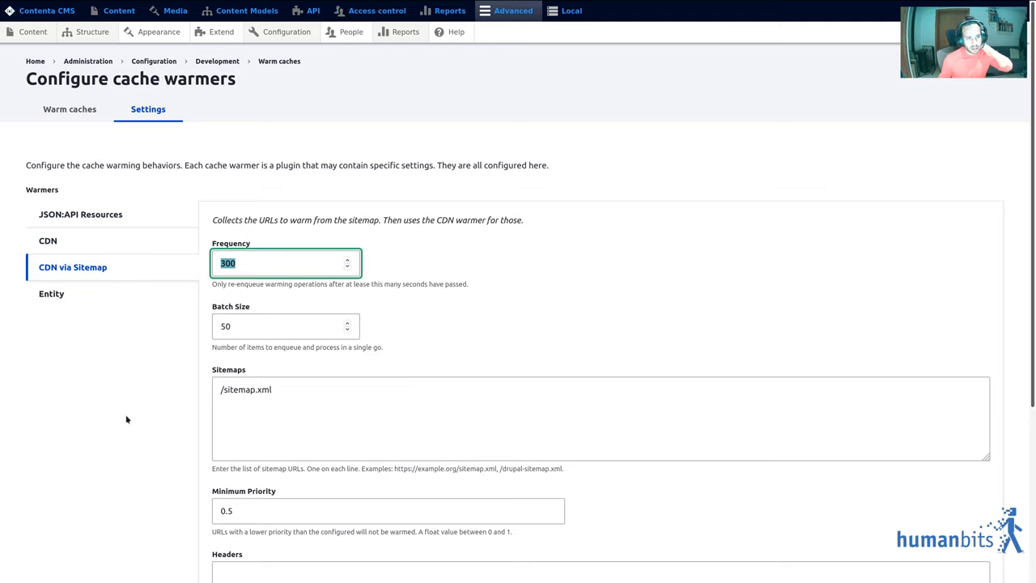
- Back on Warm caches, select CDN via Sitemap and enqueue its 11 items
{"action": "left_click", "coordinate": [70, 110]}
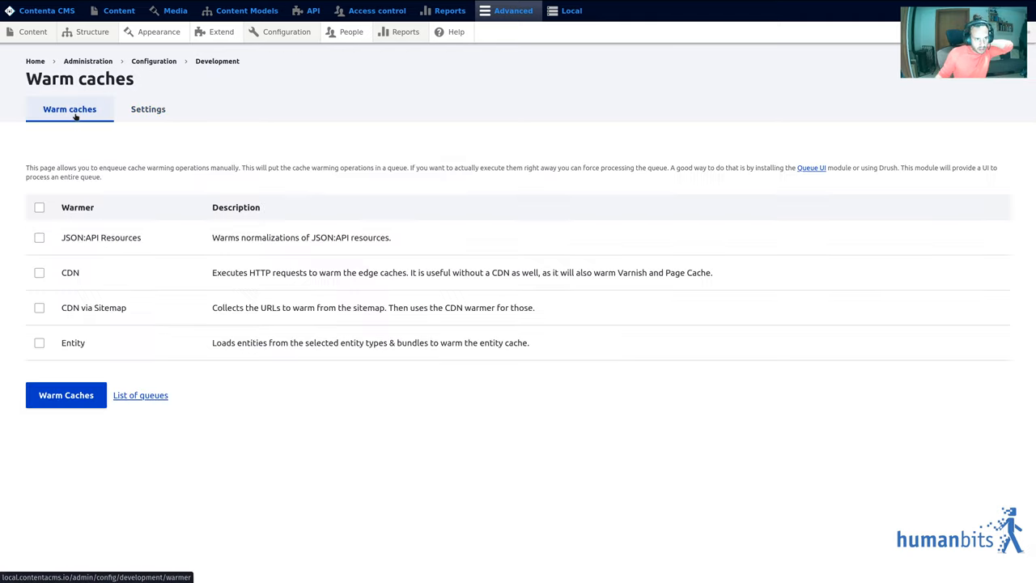
{"action": "left_click", "coordinate": [39, 308]}
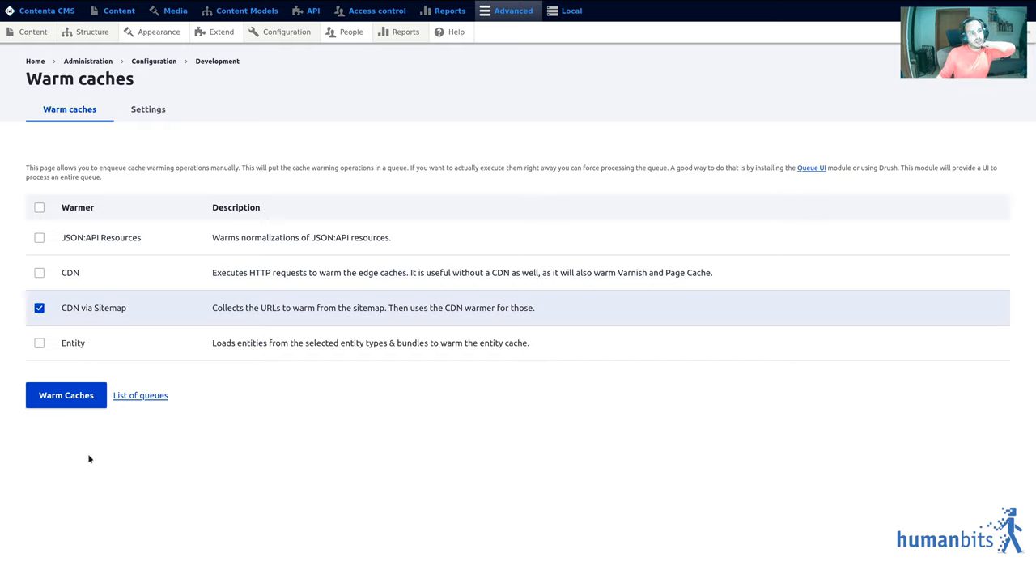
{"action": "mouse_move", "coordinate": [78, 421]}
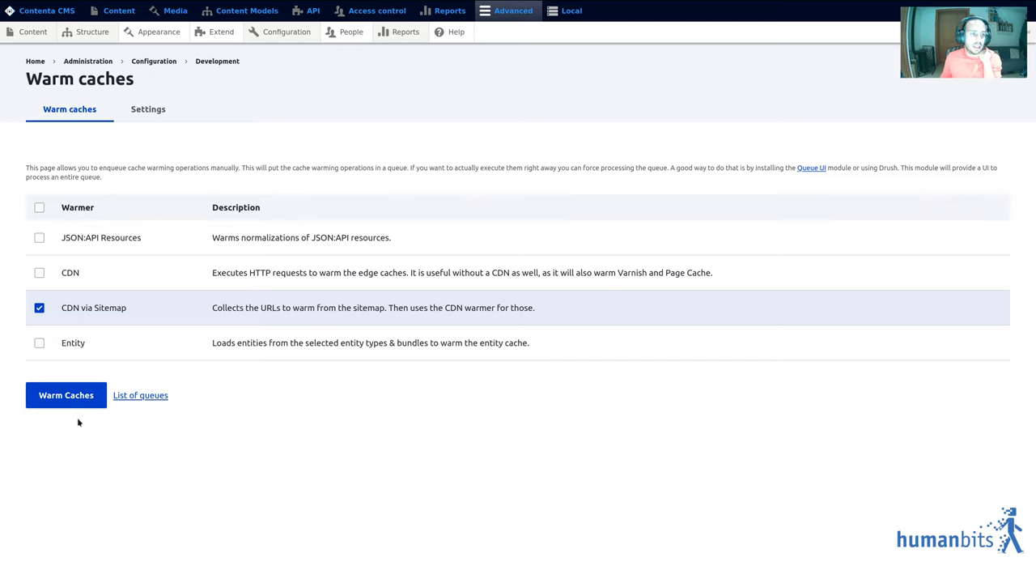
{"action": "left_click", "coordinate": [65, 395]}
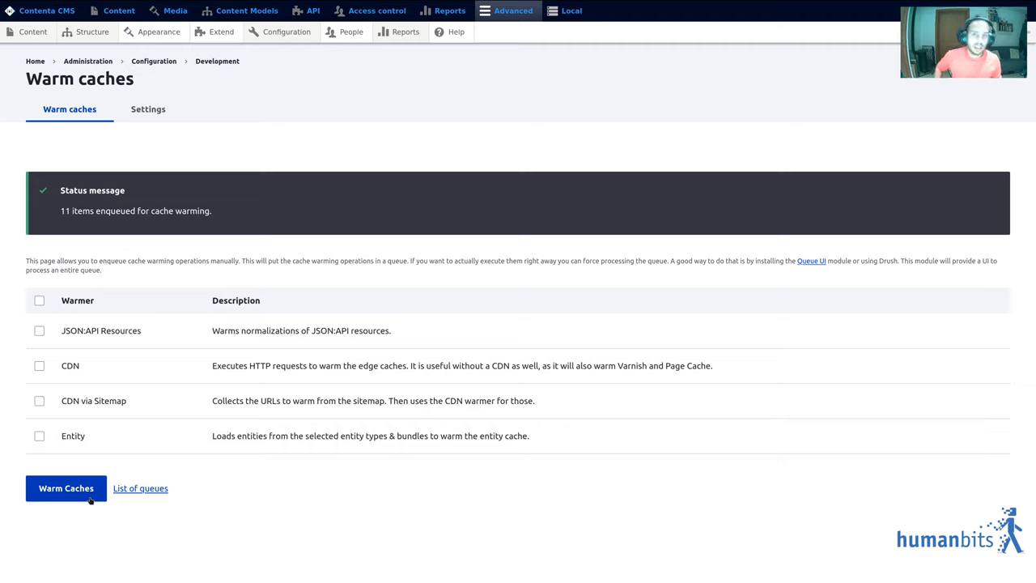
{"action": "mouse_move", "coordinate": [120, 489]}
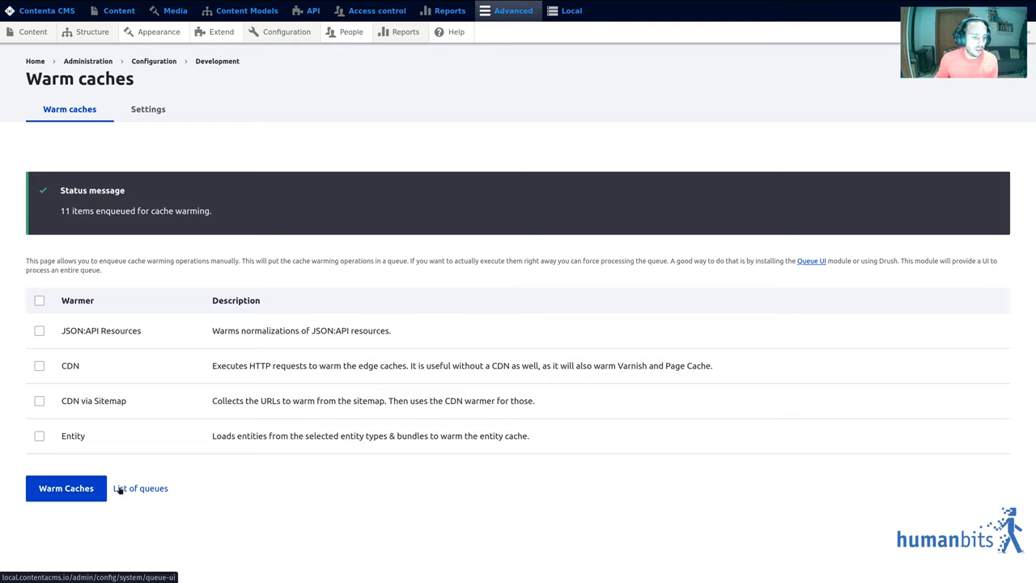
- In the queue list, batch process the Cache warmer queue
{"action": "left_click", "coordinate": [141, 489]}
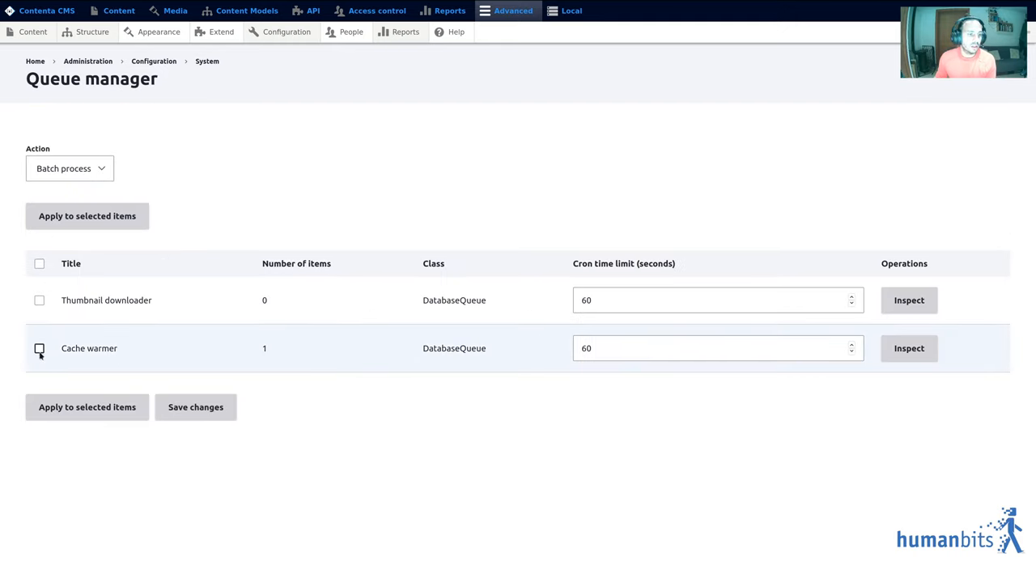
{"action": "left_click", "coordinate": [39, 348]}
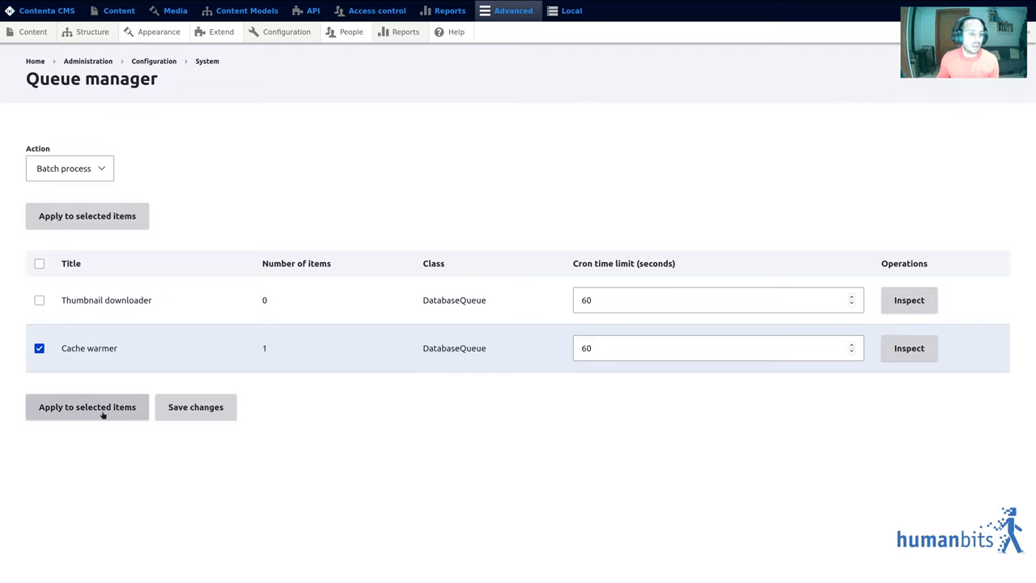
{"action": "left_click", "coordinate": [87, 407]}
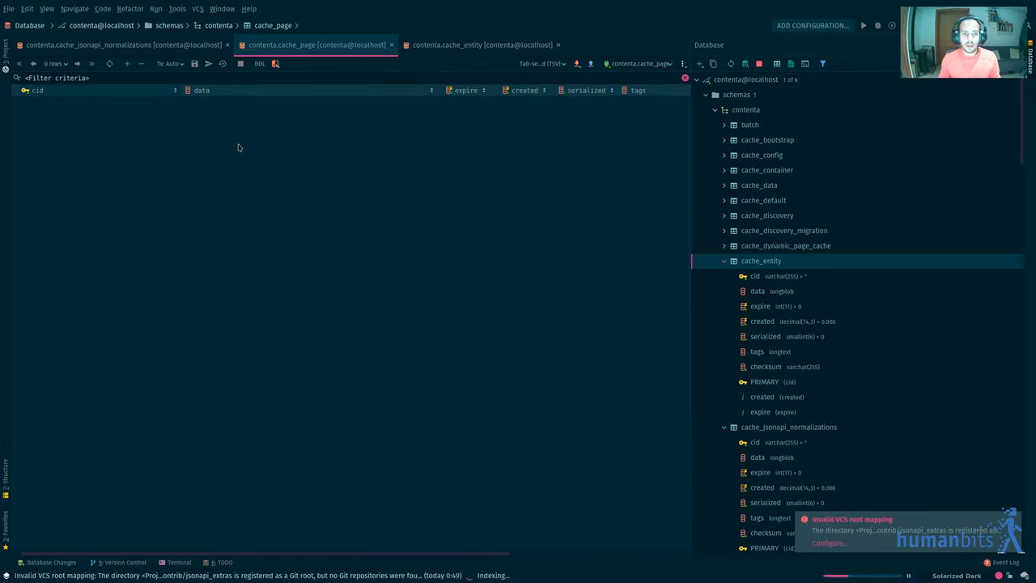
{"action": "mouse_move", "coordinate": [81, 103]}
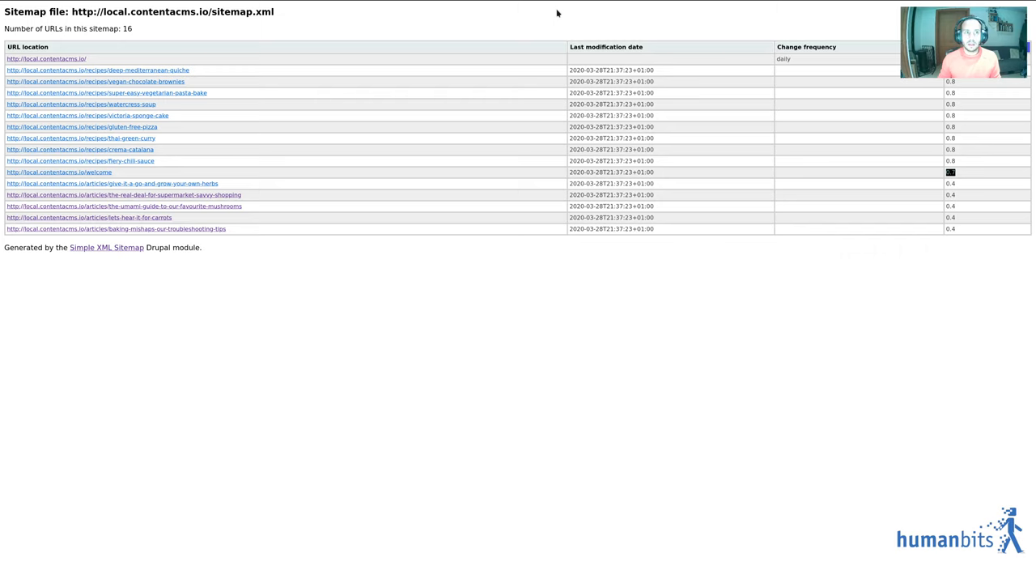
{"action": "mouse_move", "coordinate": [123, 175]}
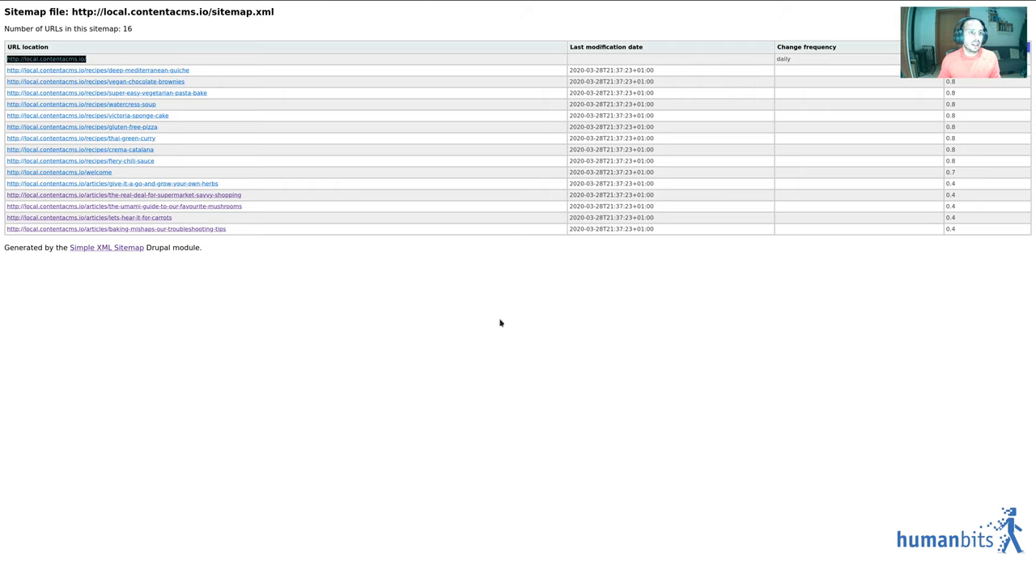
{"action": "mouse_move", "coordinate": [487, 352]}
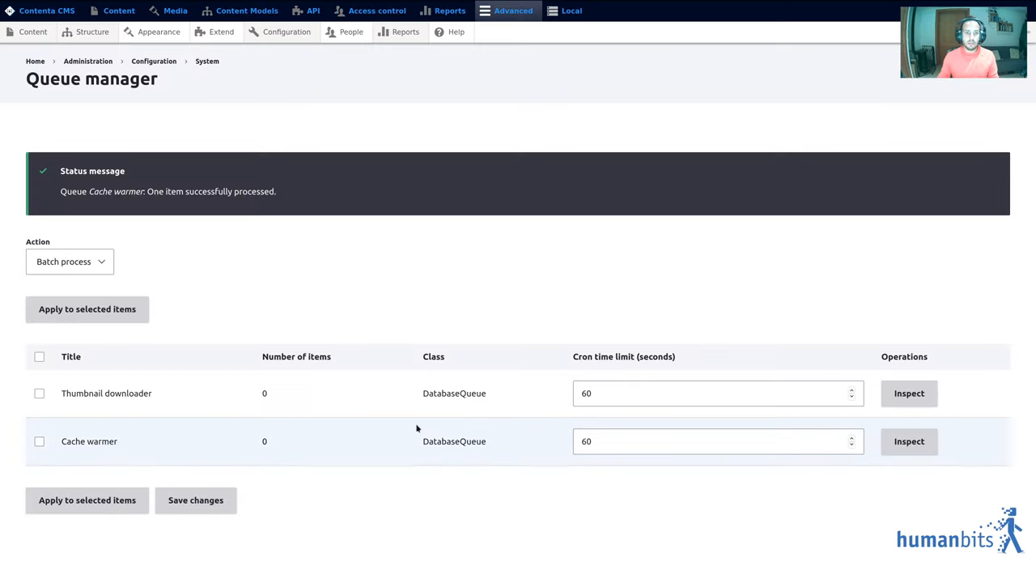
{"action": "mouse_move", "coordinate": [391, 266]}
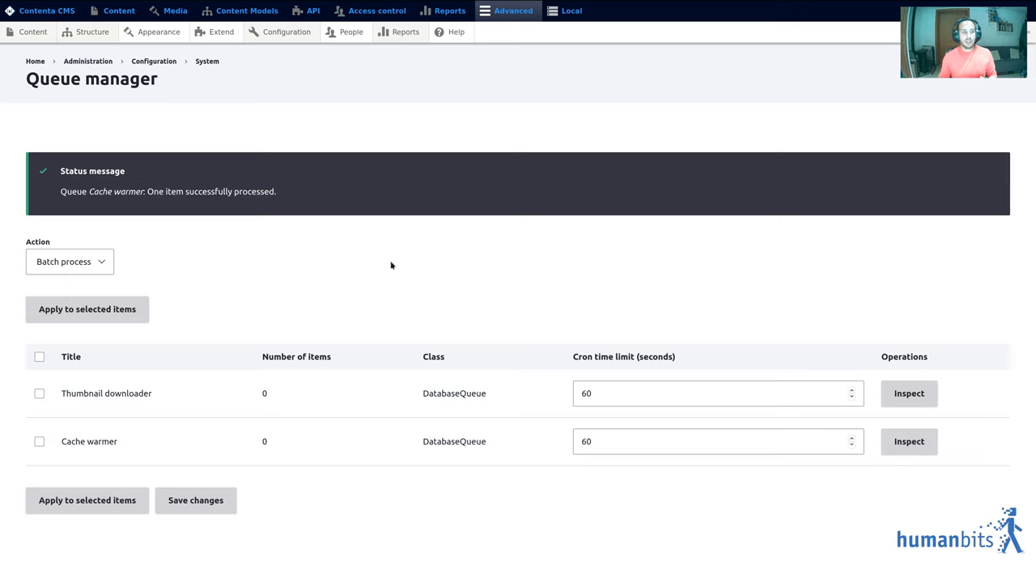
- Navigate to Cache warming settings and show the CDN via Sitemap warmer's options
{"action": "left_click", "coordinate": [287, 32]}
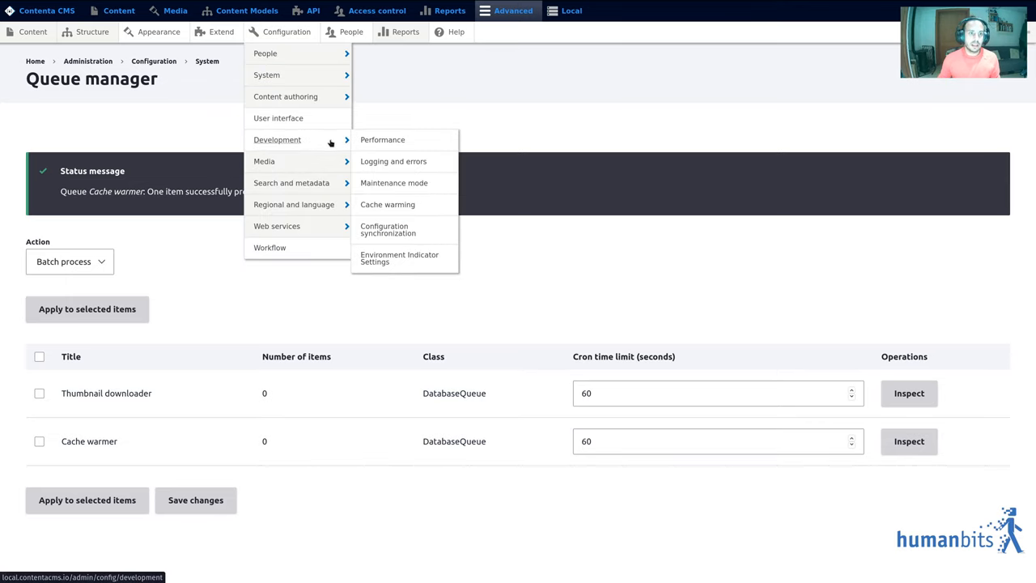
{"action": "left_click", "coordinate": [388, 204]}
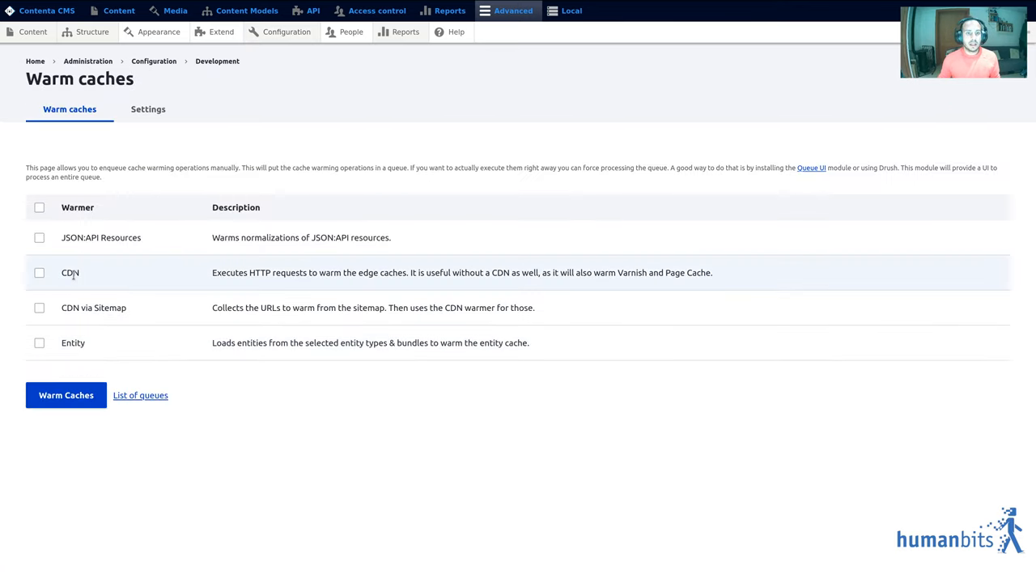
{"action": "left_click", "coordinate": [147, 109]}
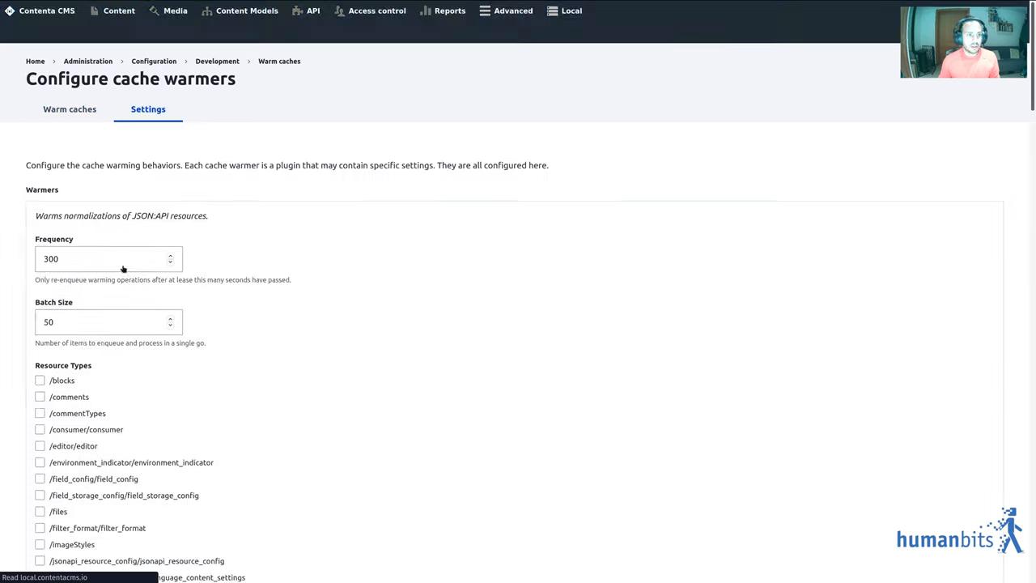
{"action": "left_click", "coordinate": [71, 267]}
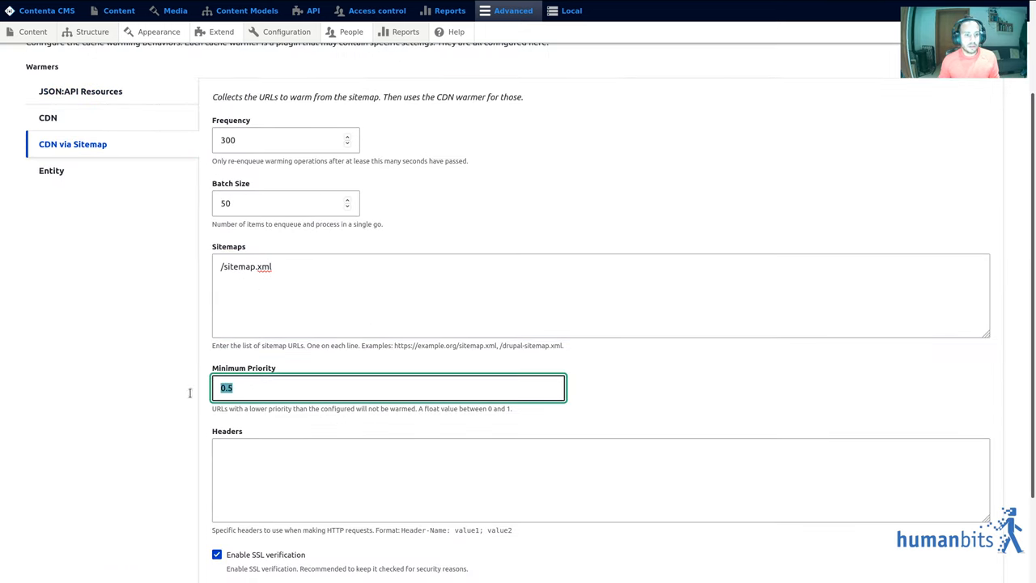
{"action": "mouse_move", "coordinate": [181, 397]}
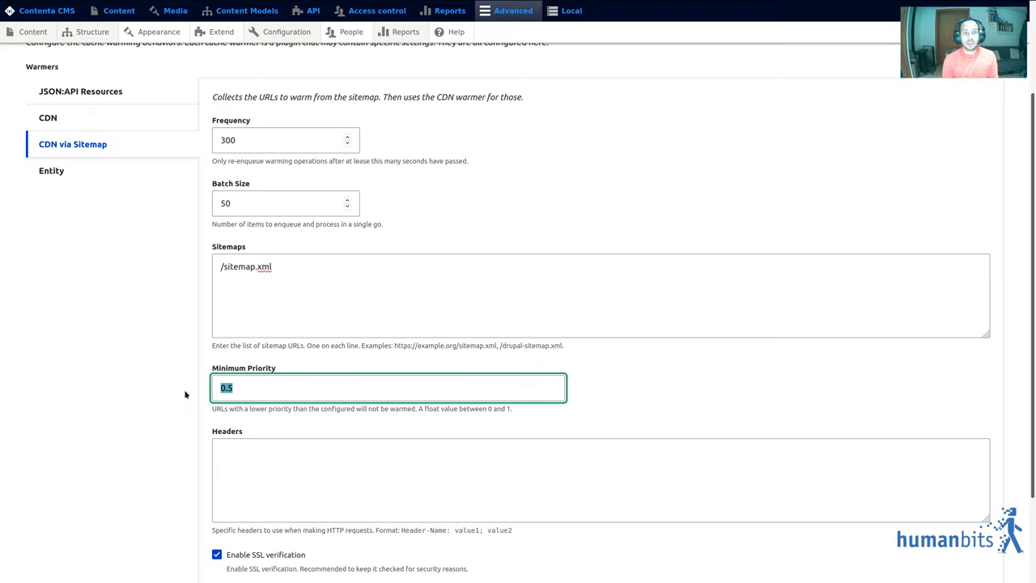
{"action": "mouse_move", "coordinate": [147, 323]}
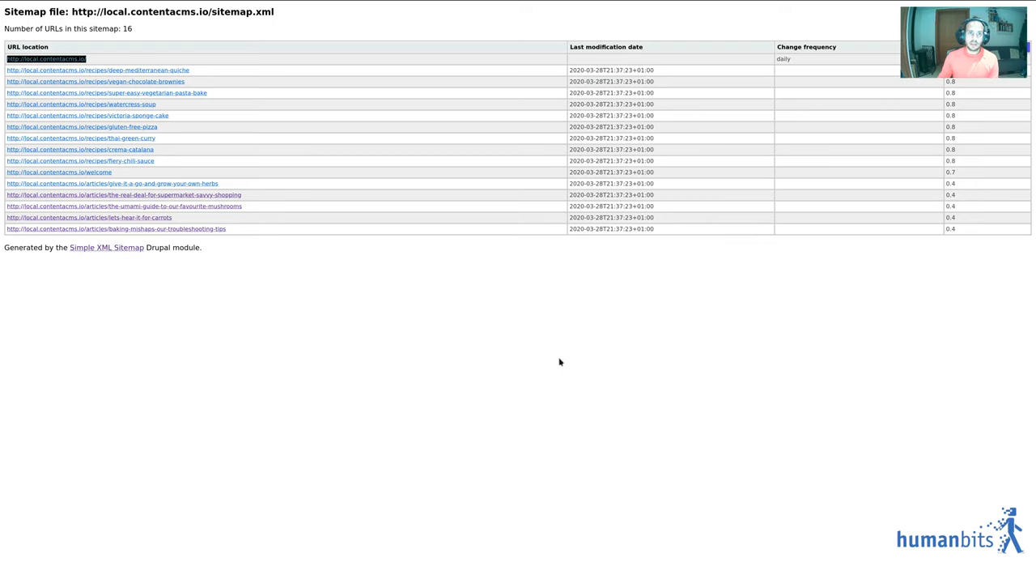
{"action": "left_click", "coordinate": [169, 10]}
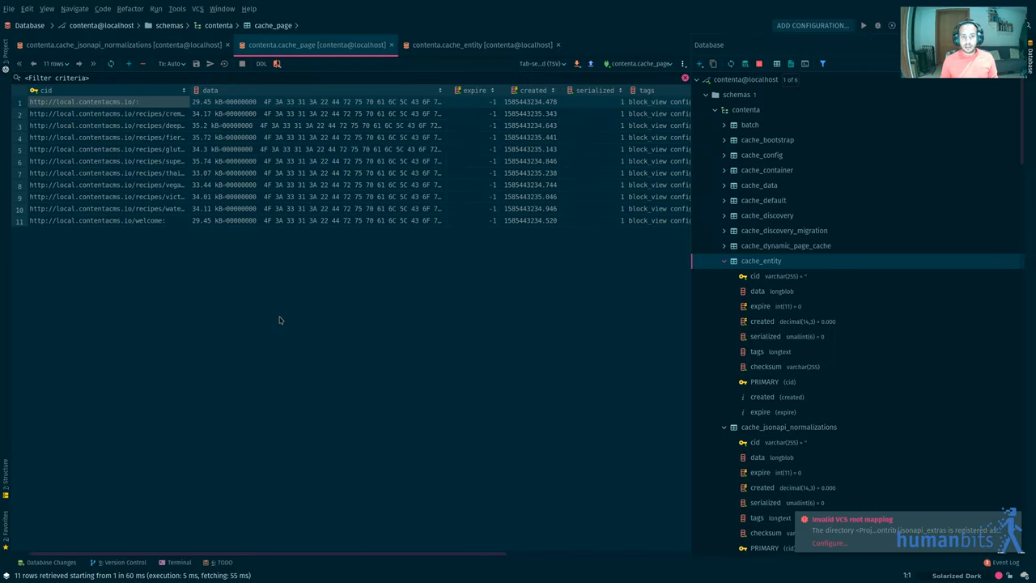
{"action": "mouse_move", "coordinate": [253, 288]}
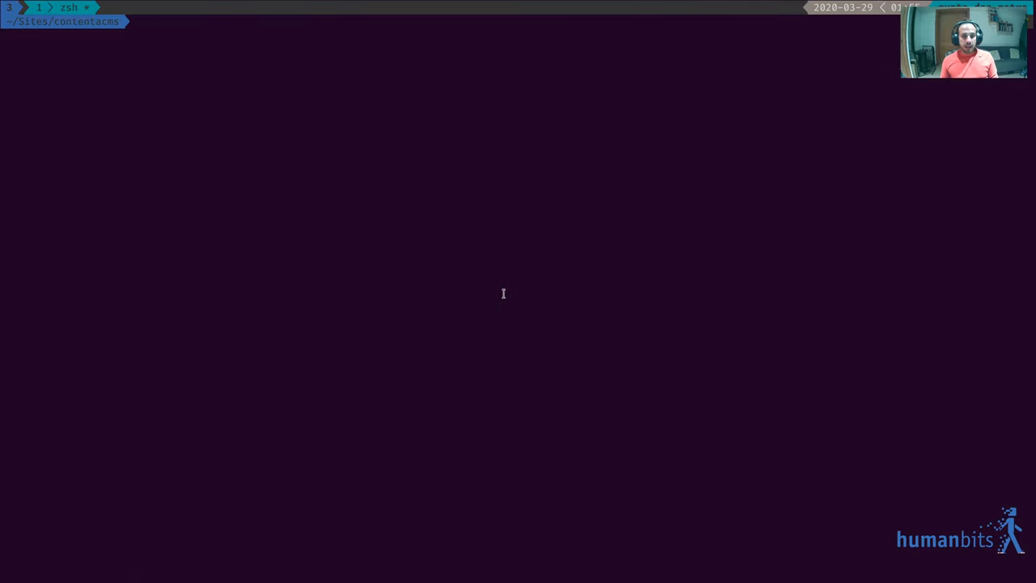
- Rebuild the site's Drupal caches with drush cr
{"action": "type", "text": "drush cr"}
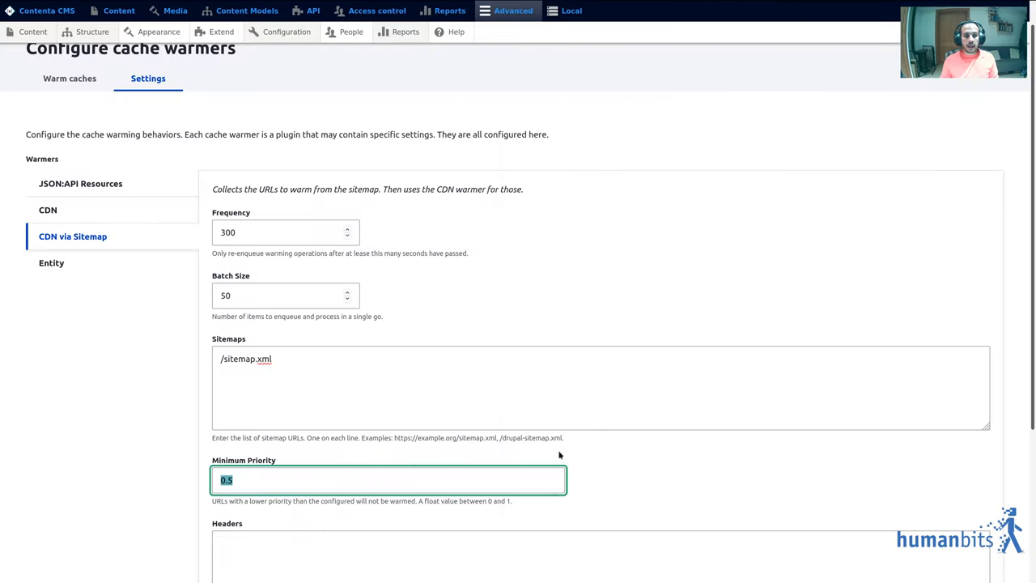
{"action": "mouse_move", "coordinate": [114, 366]}
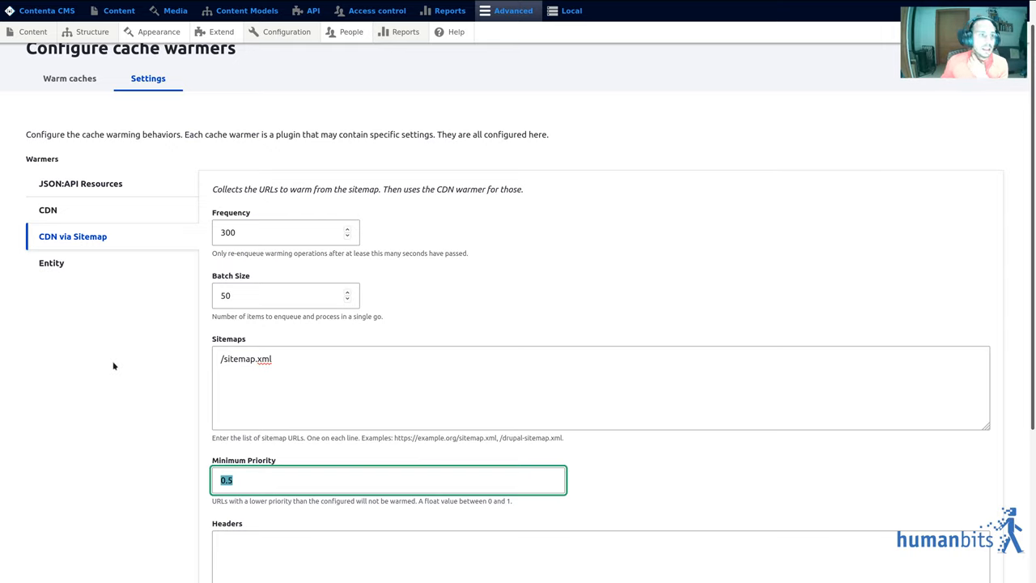
{"action": "mouse_move", "coordinate": [91, 237]}
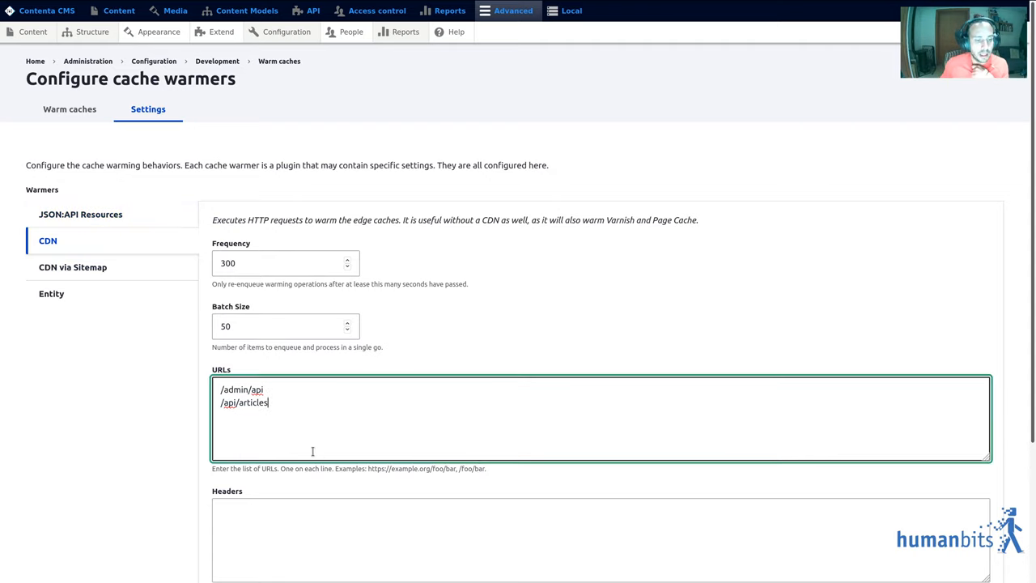
{"action": "mouse_move", "coordinate": [127, 418]}
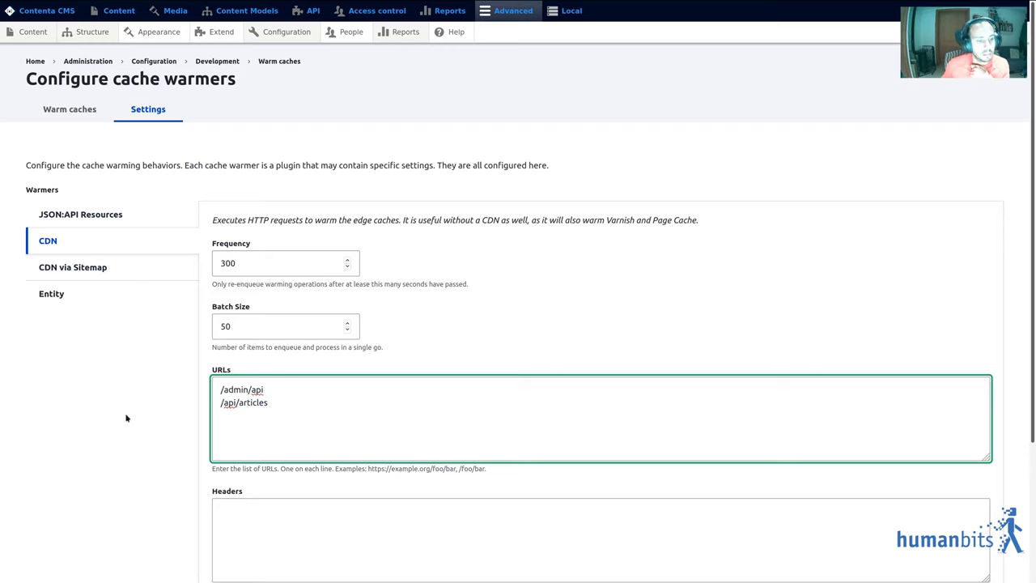
- Save the warmer settings with CDN URLs /admin/api and /api/articles, then select CDN for warming
{"action": "scroll", "scroll_direction": "down", "scroll_amount": 3}
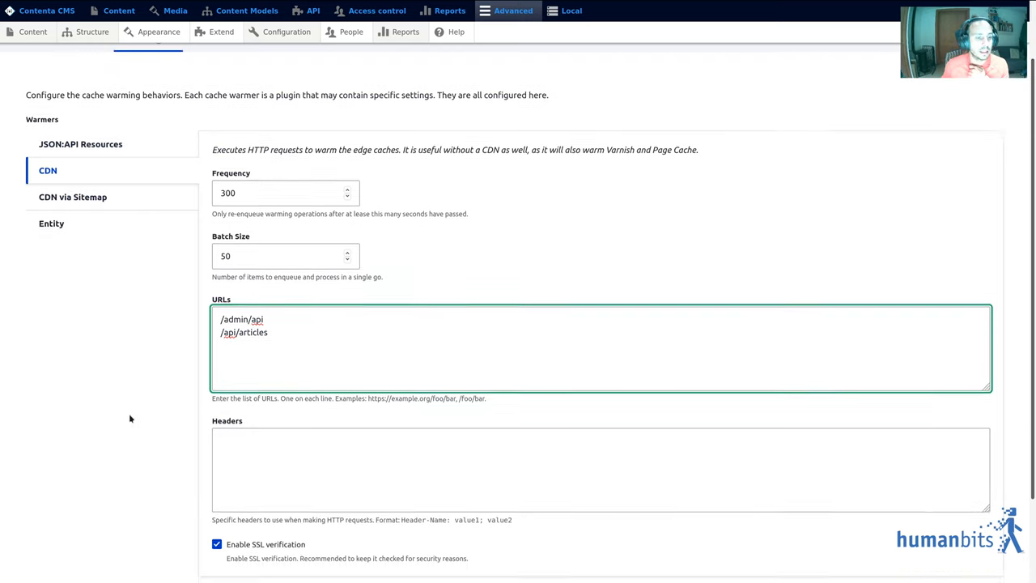
{"action": "scroll", "scroll_direction": "down", "scroll_amount": 3}
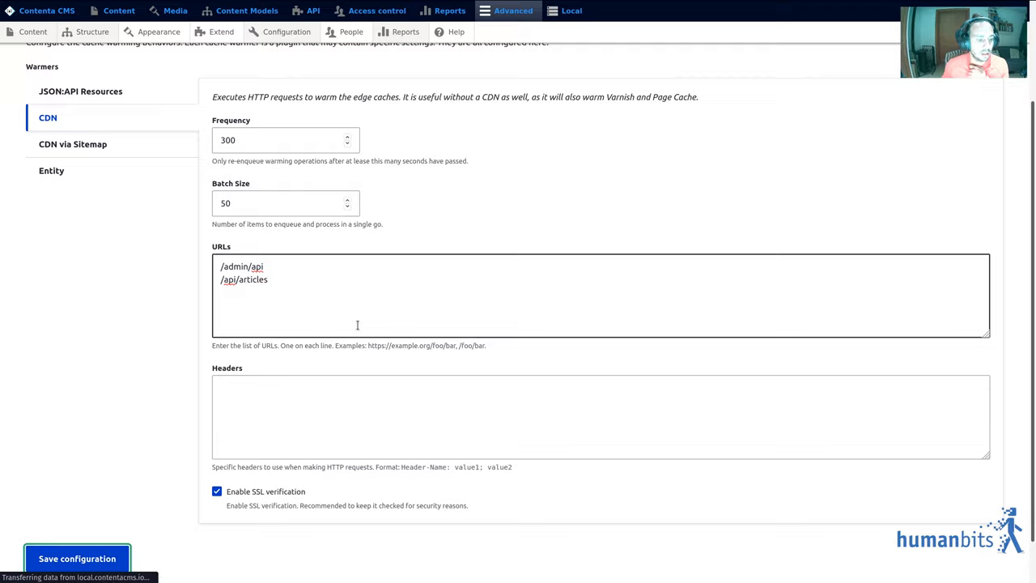
{"action": "left_click", "coordinate": [78, 556]}
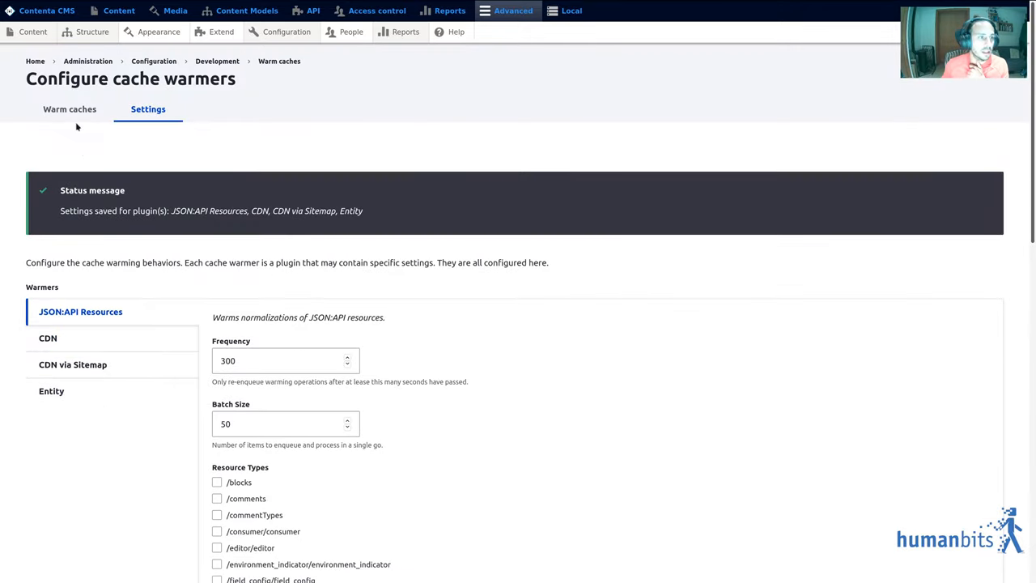
{"action": "left_click", "coordinate": [70, 109]}
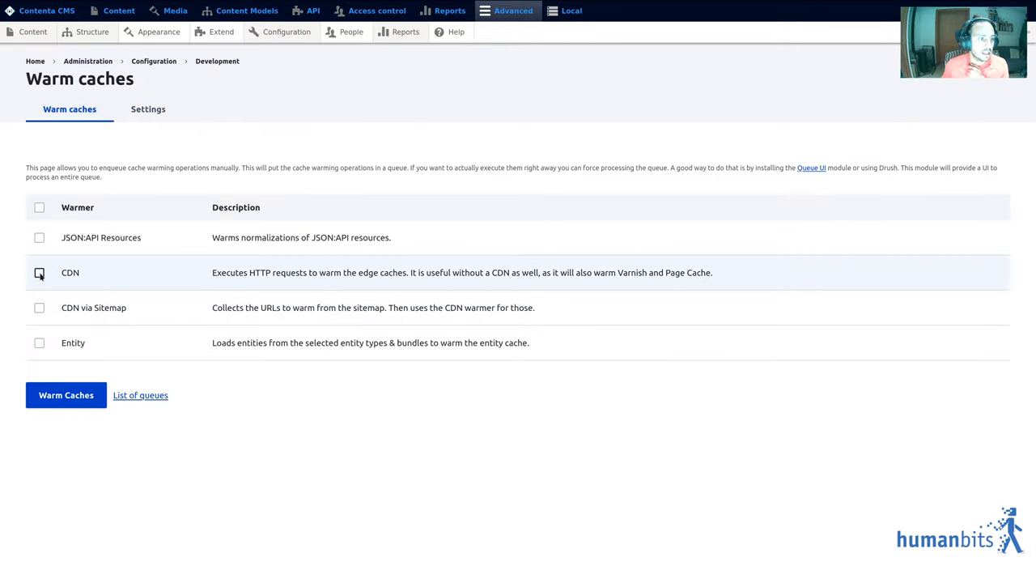
{"action": "left_click", "coordinate": [39, 271]}
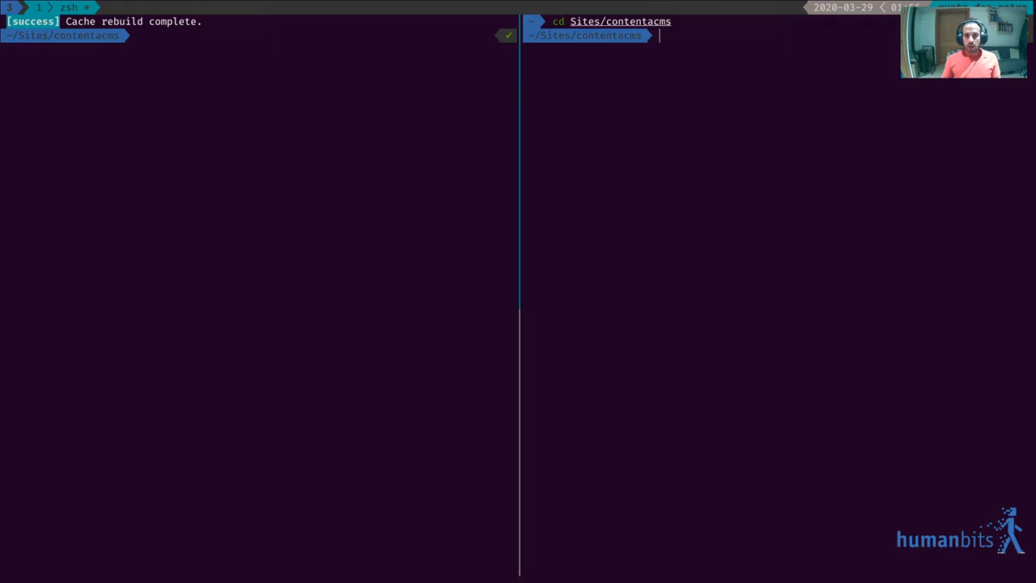
- Rebuild caches, enqueue the sitemap warmer, and list warmers with --fields=id
{"action": "type", "text": "drush cr"}
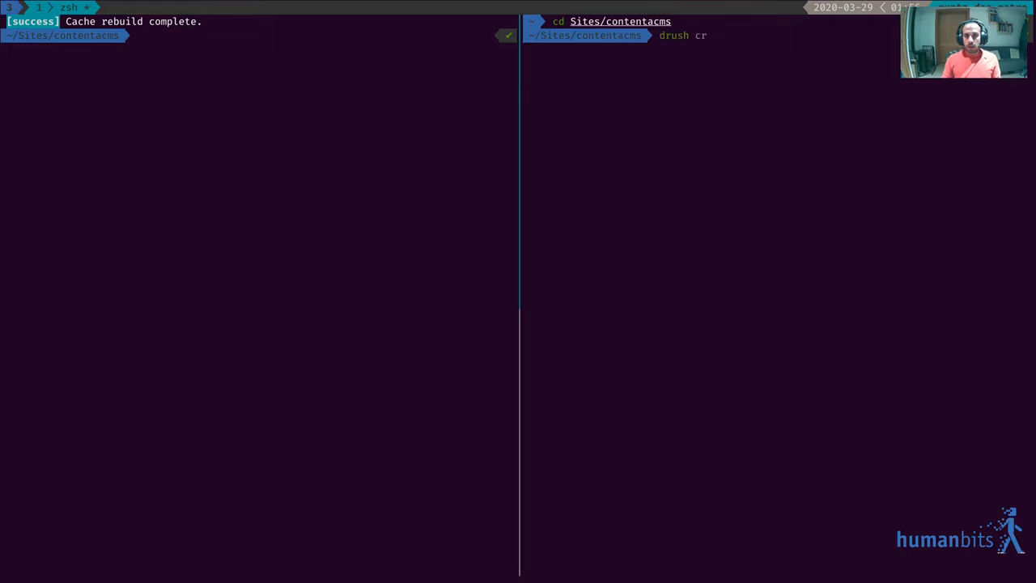
{"action": "type", "text": "warmer:enqueue sitemap"}
{"action": "type", "text": " warmer:list"}
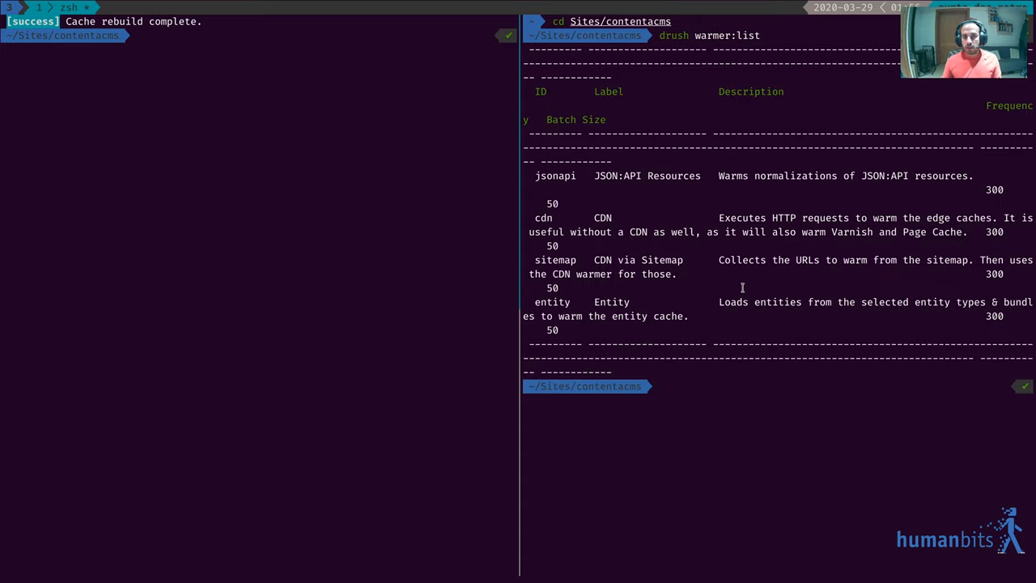
{"action": "mouse_move", "coordinate": [667, 152]}
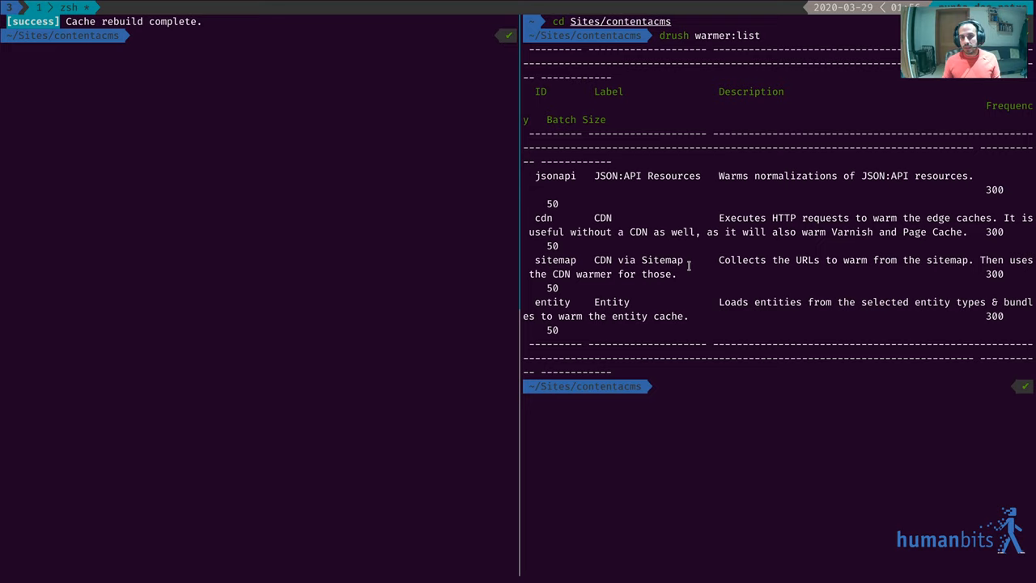
{"action": "type", "text": "drush warmer:list"}
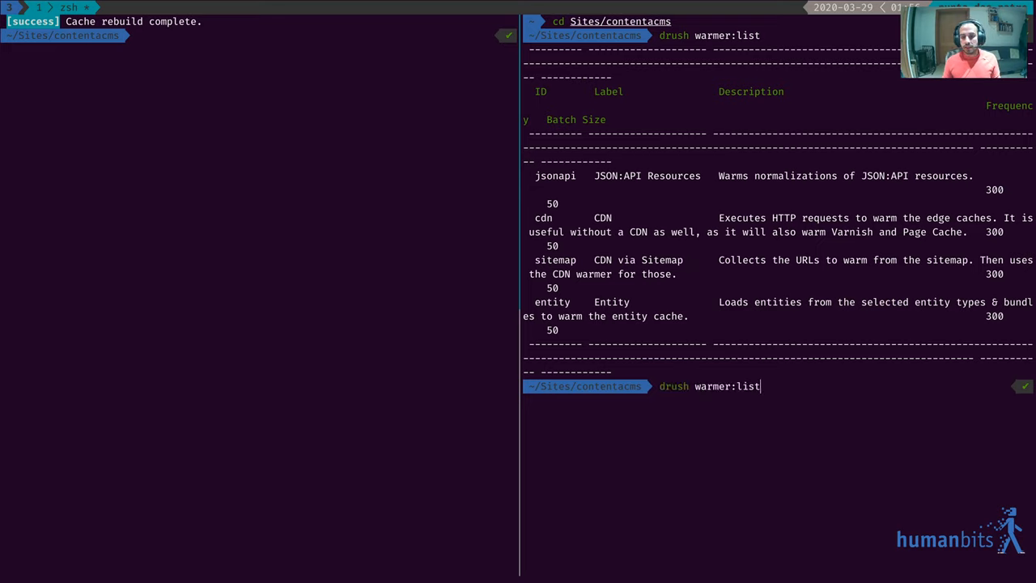
{"action": "type", "text": "--fi"}
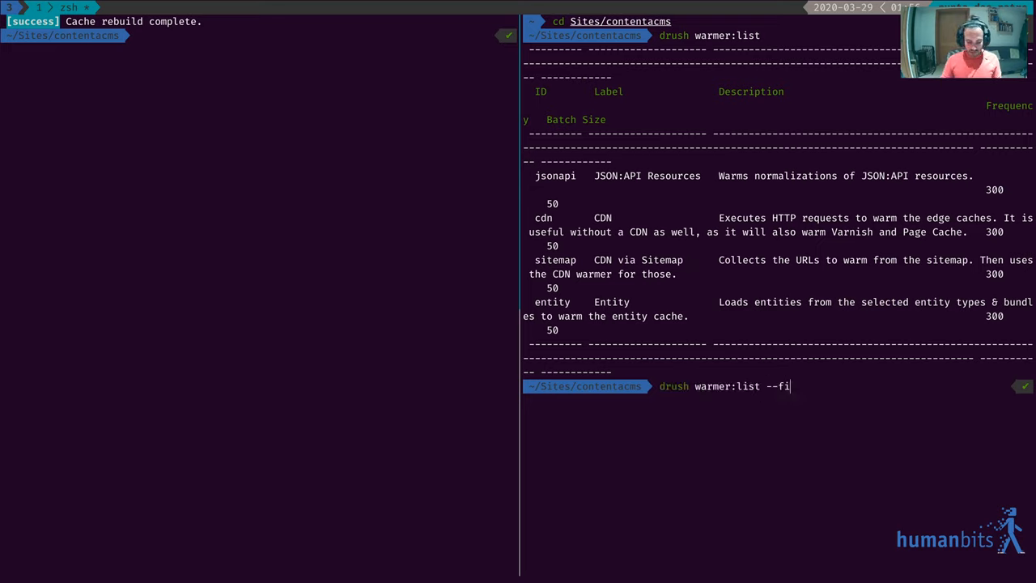
{"action": "type", "text": "elds="}
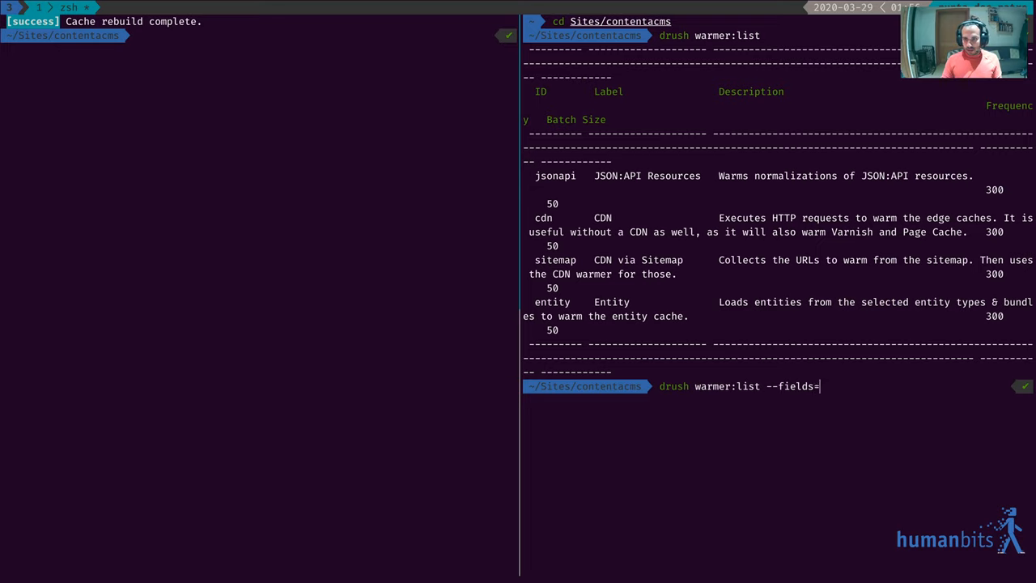
{"action": "key", "text": "Return"}
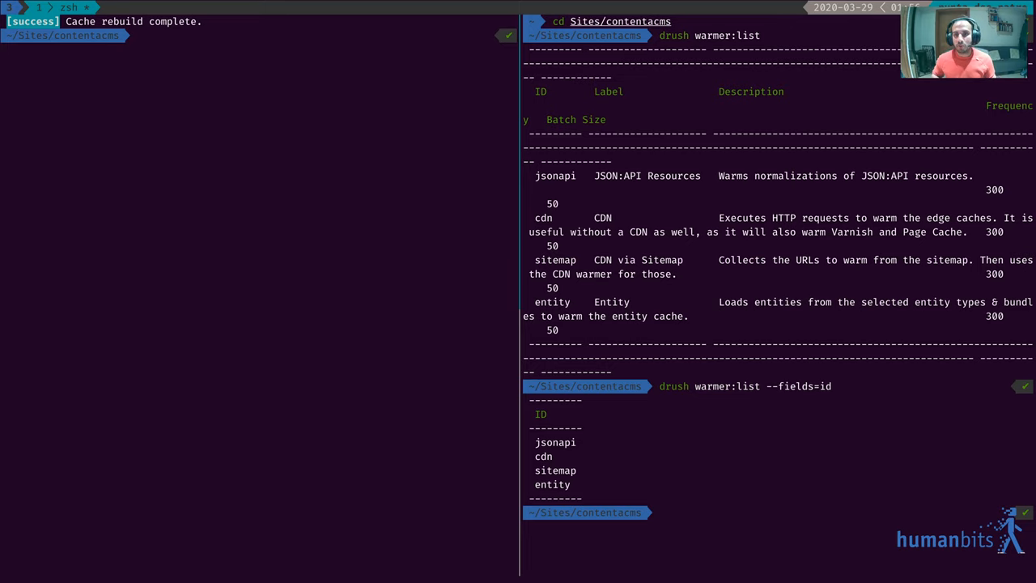
- List warmers by id and label, enqueue the cdn warmer and run the warmer queue
{"action": "type", "text": "drush warmer:list --fields=id,label"}
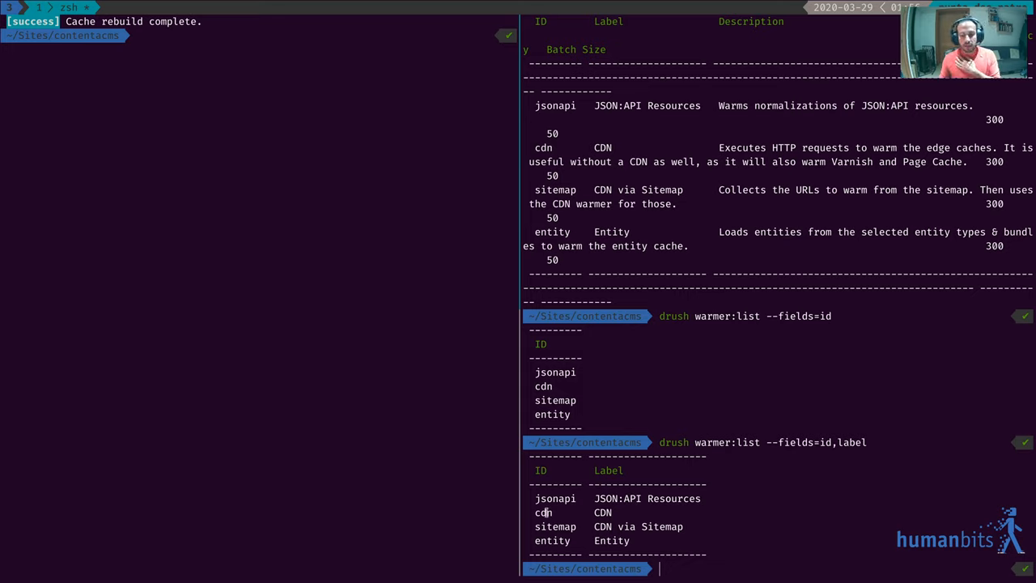
{"action": "double_click", "coordinate": [543, 511]}
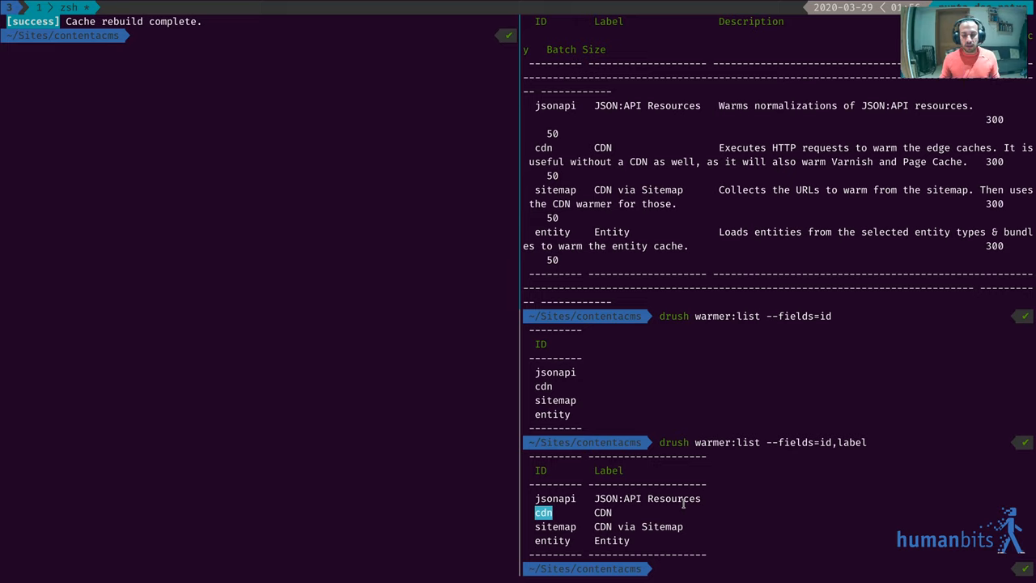
{"action": "type", "text": "drush warmer:list --fields=id,label"}
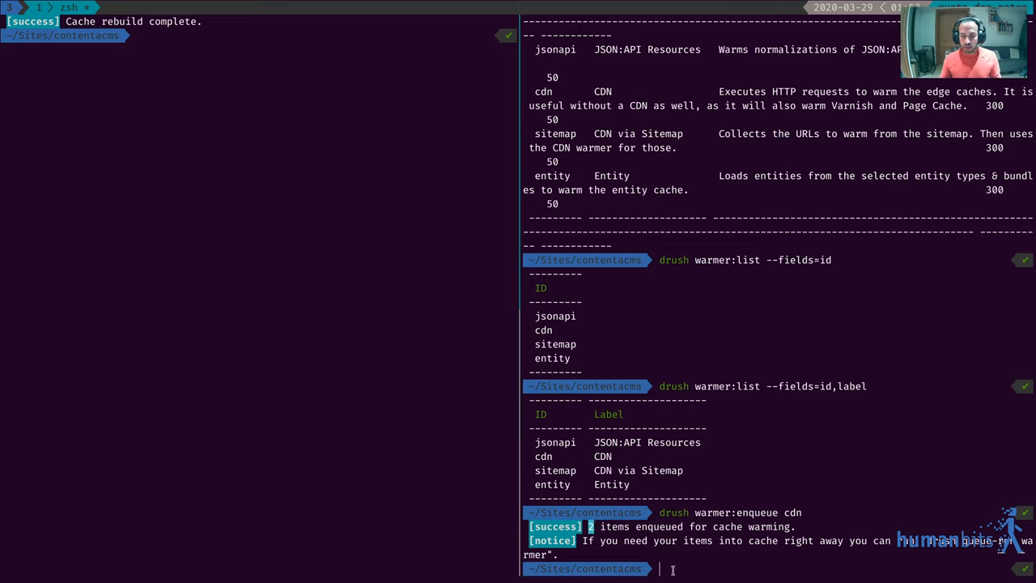
{"action": "type", "text": "drush warmer:enqueue cdn"}
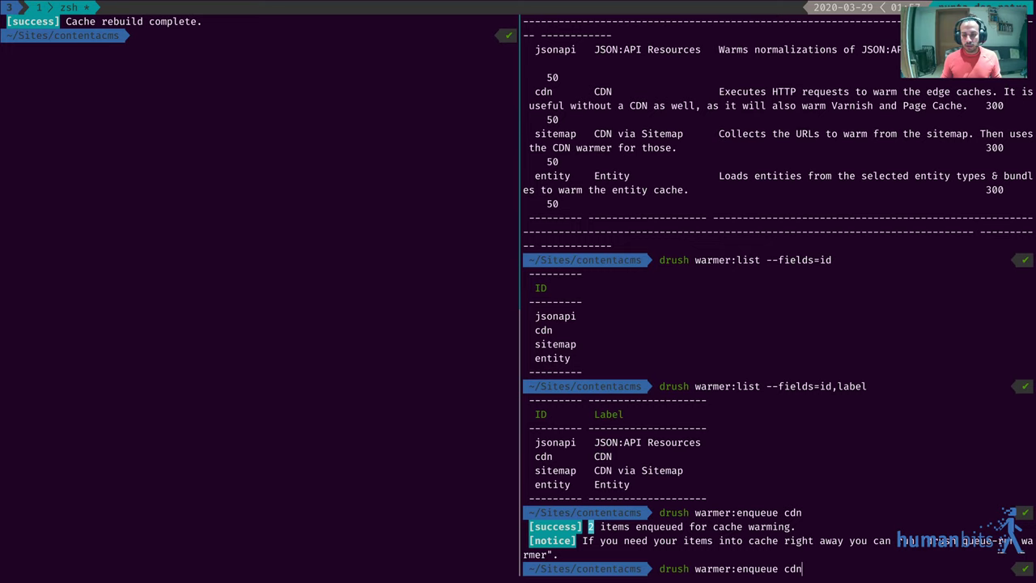
{"action": "type", "text": "queue:run warmer"}
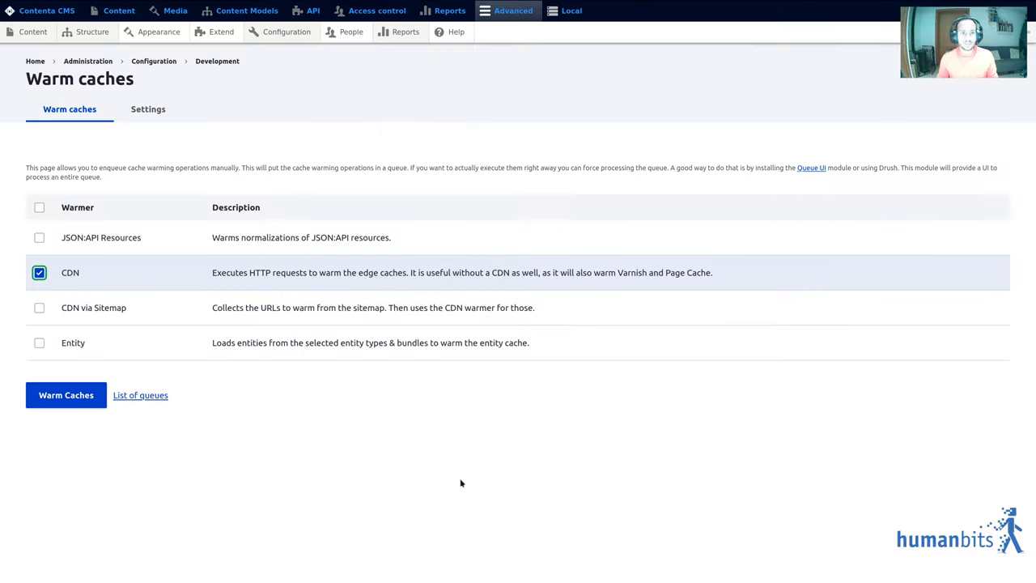
{"action": "mouse_move", "coordinate": [55, 281]}
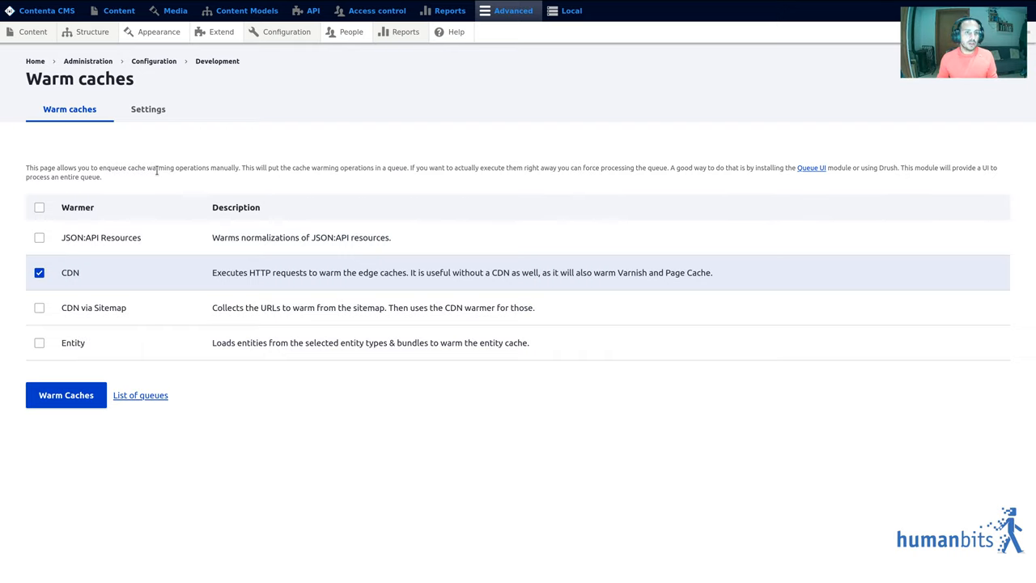
- Queue the checked CDN warmer with Warm Caches
{"action": "left_click", "coordinate": [147, 108]}
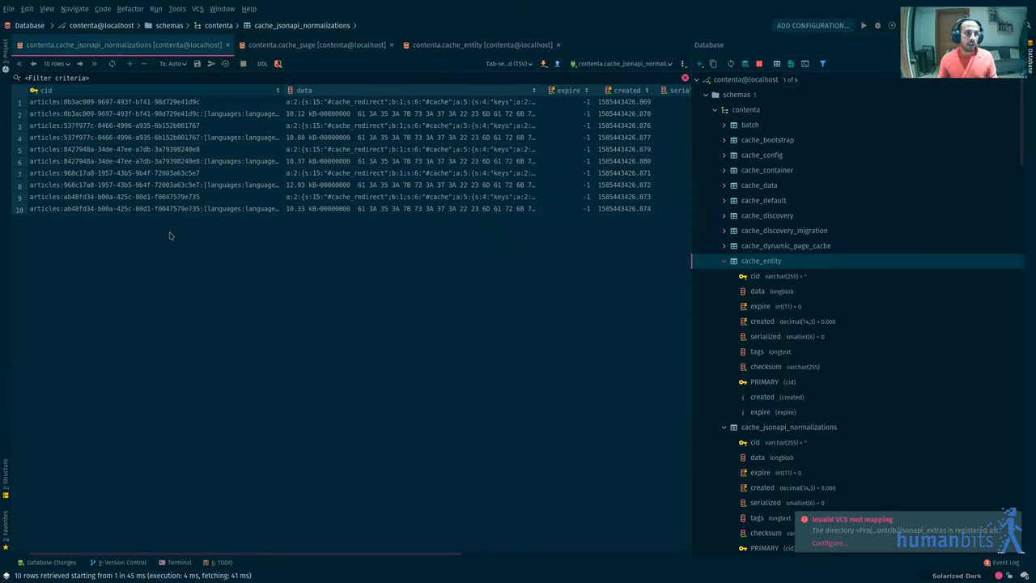
- View the cache_page table rows holding the admin API and JSON:API articles entries
{"action": "left_click", "coordinate": [318, 45]}
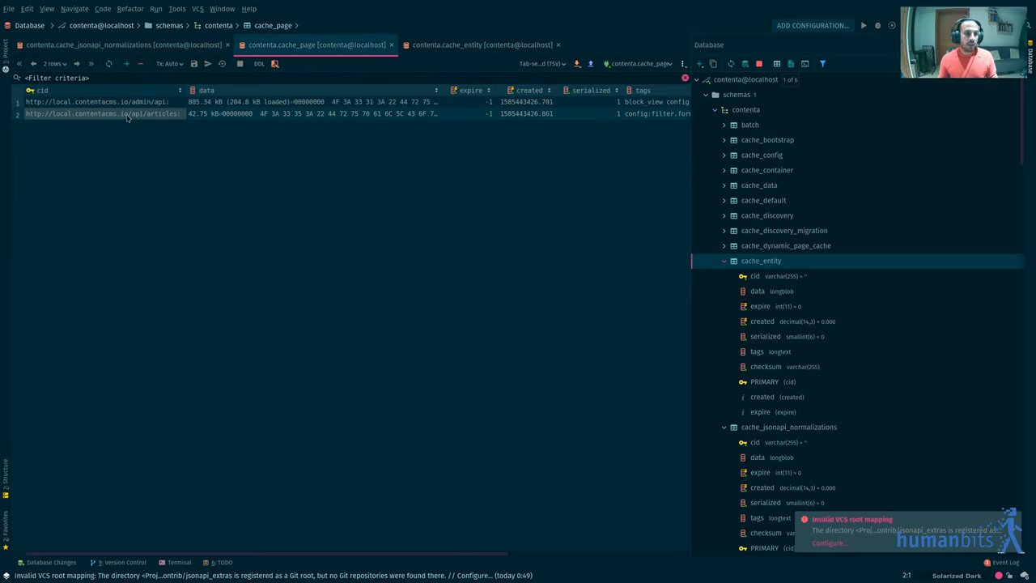
{"action": "left_click", "coordinate": [129, 45]}
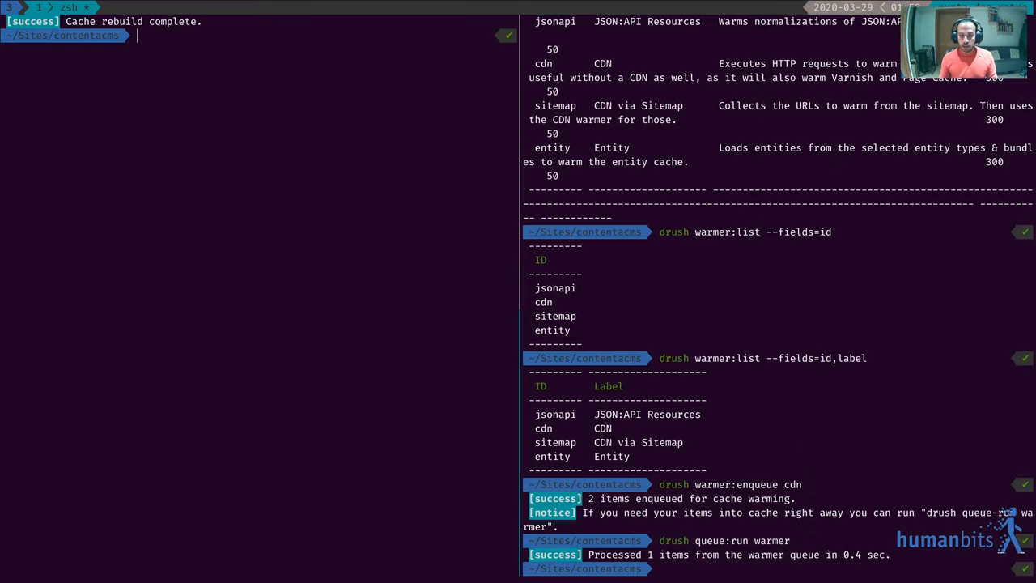
- Run drush cr, enqueue JSON:API warmer items and process the warmer queue with drush queue:run warmer
{"action": "type", "text": "drush cr"}
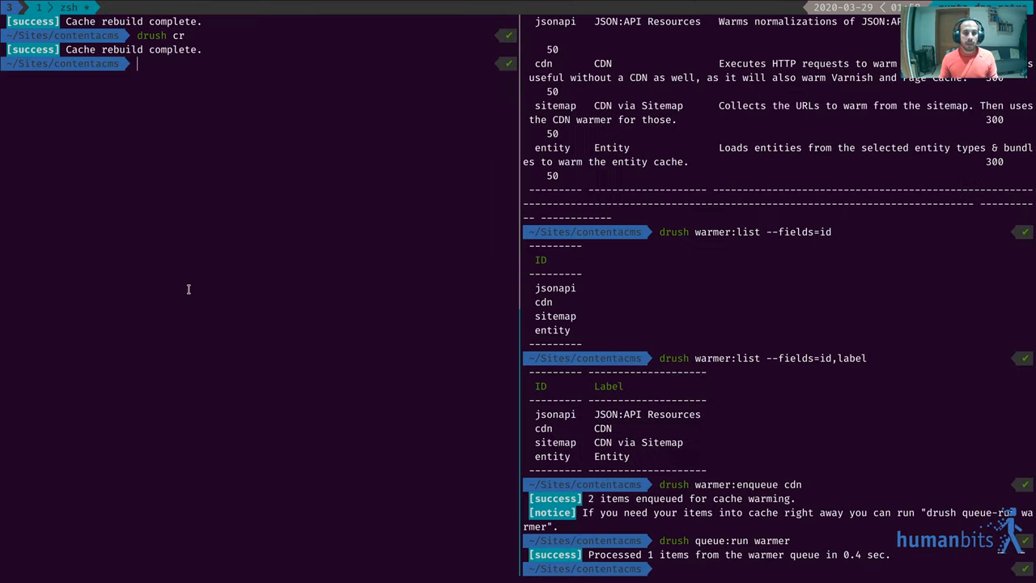
{"action": "type", "text": "drush queue:run warmer"}
{"action": "left_click", "coordinate": [778, 568]}
{"action": "type", "text": "drush warmer:enqueue jsonapi"}
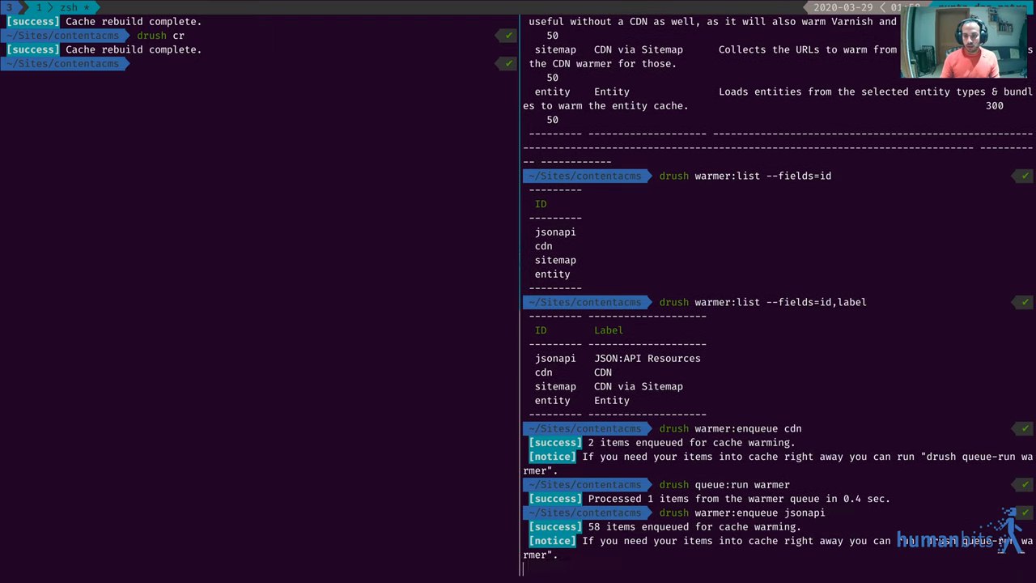
{"action": "type", "text": "drush queue:run warmer"}
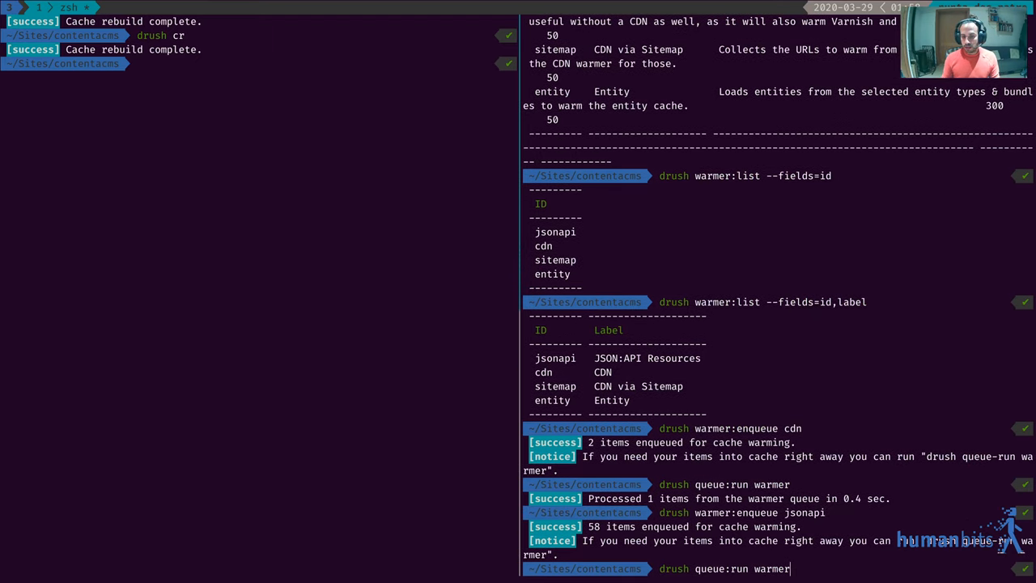
{"action": "key", "text": "Enter"}
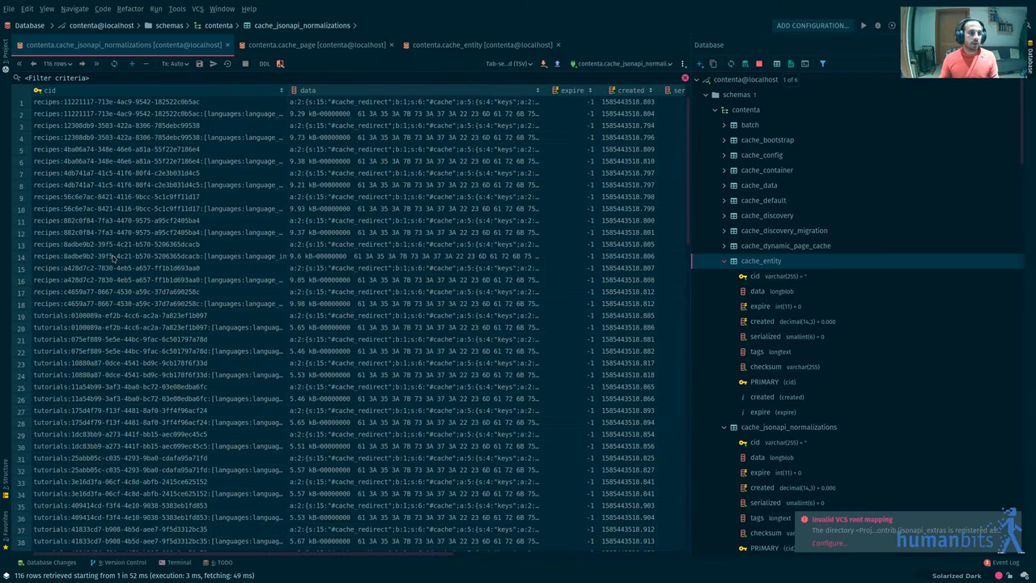
- Scroll the warmed recipe and tutorial normalization rows, then show cache_page holding zero rows
{"action": "scroll", "scroll_direction": "down", "scroll_amount": 3}
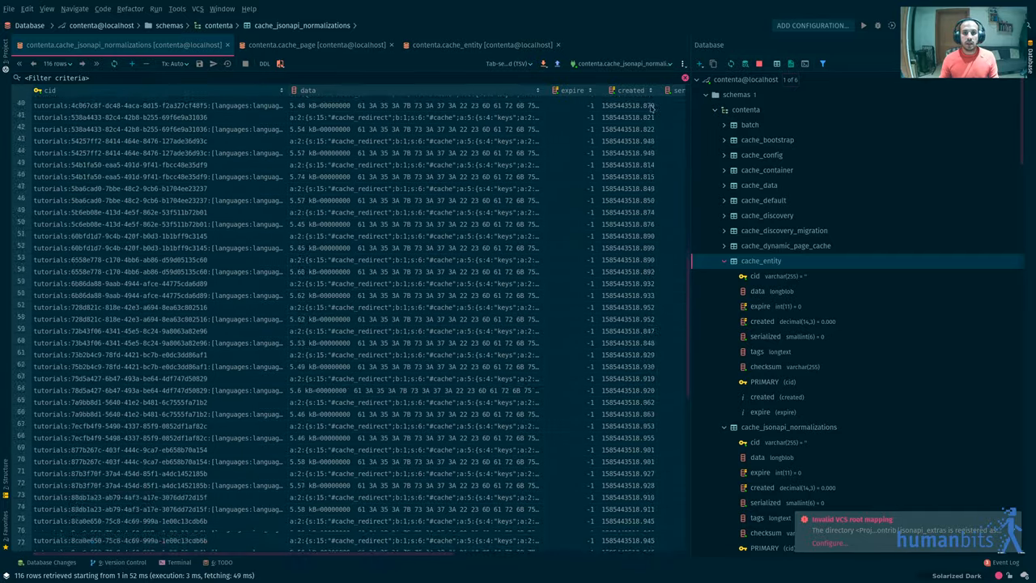
{"action": "scroll", "scroll_direction": "down", "scroll_amount": 3}
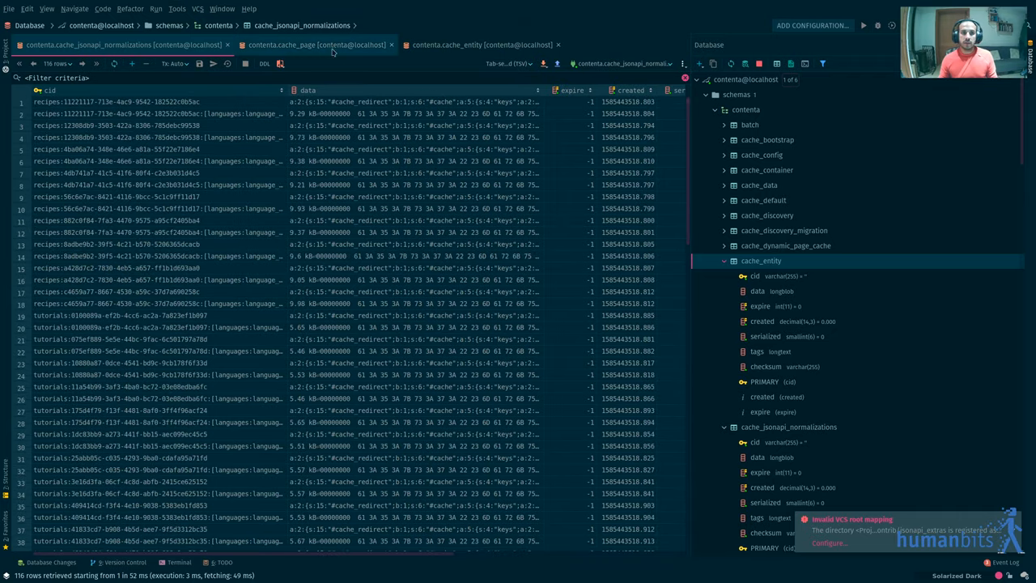
{"action": "left_click", "coordinate": [315, 46]}
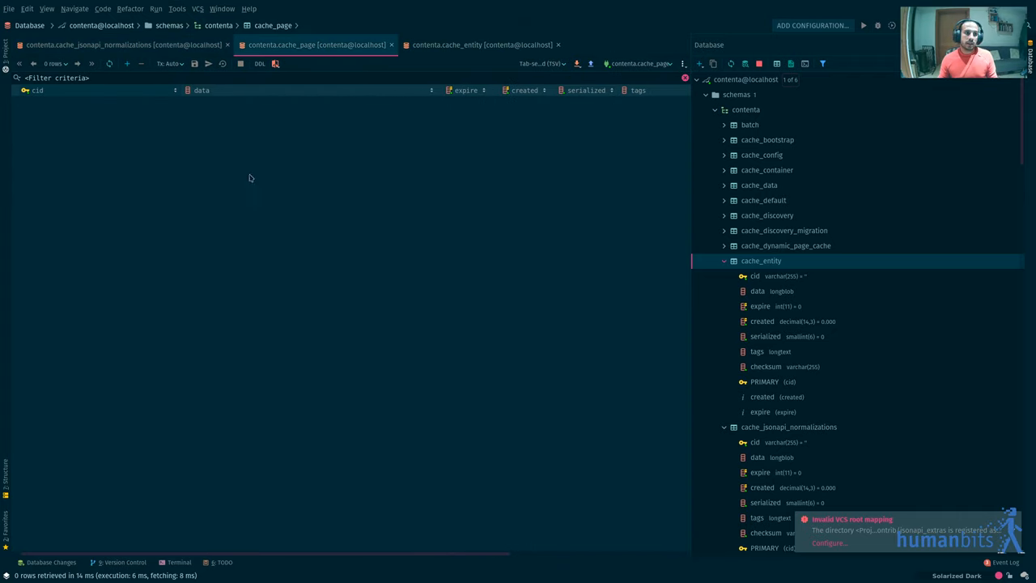
{"action": "mouse_move", "coordinate": [379, 65]}
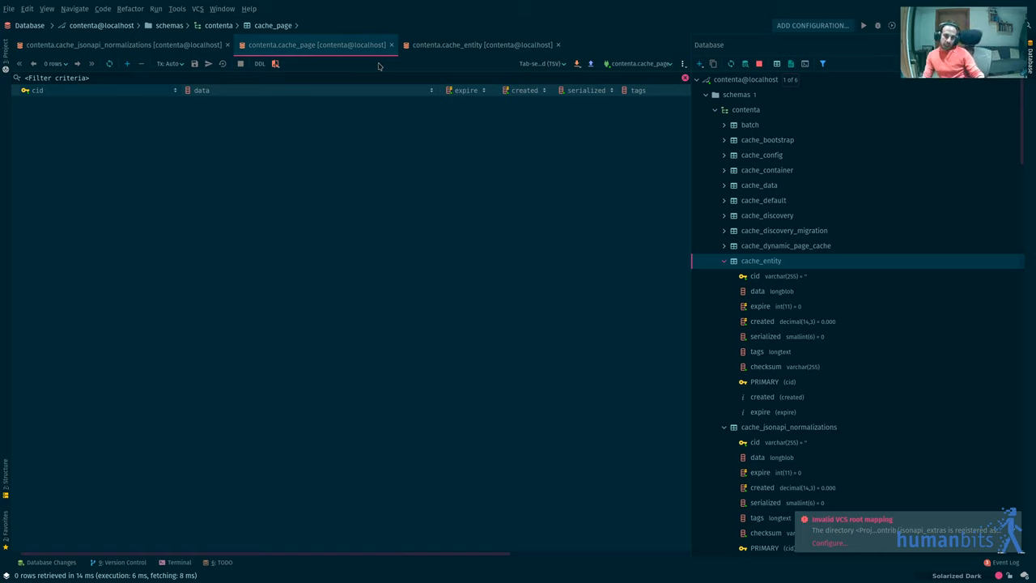
{"action": "mouse_move", "coordinate": [238, 201]}
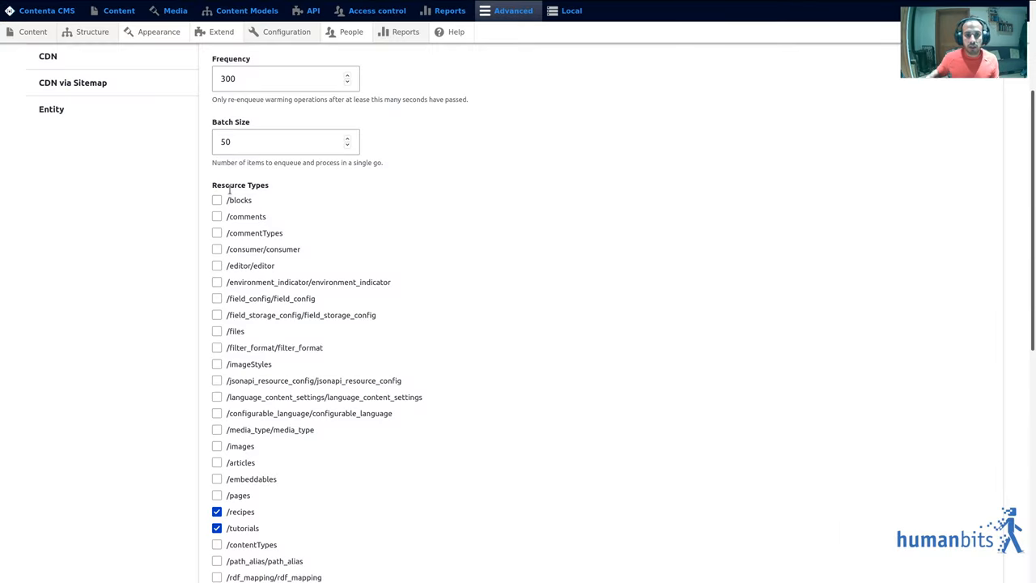
{"action": "scroll", "scroll_direction": "down", "scroll_amount": 3}
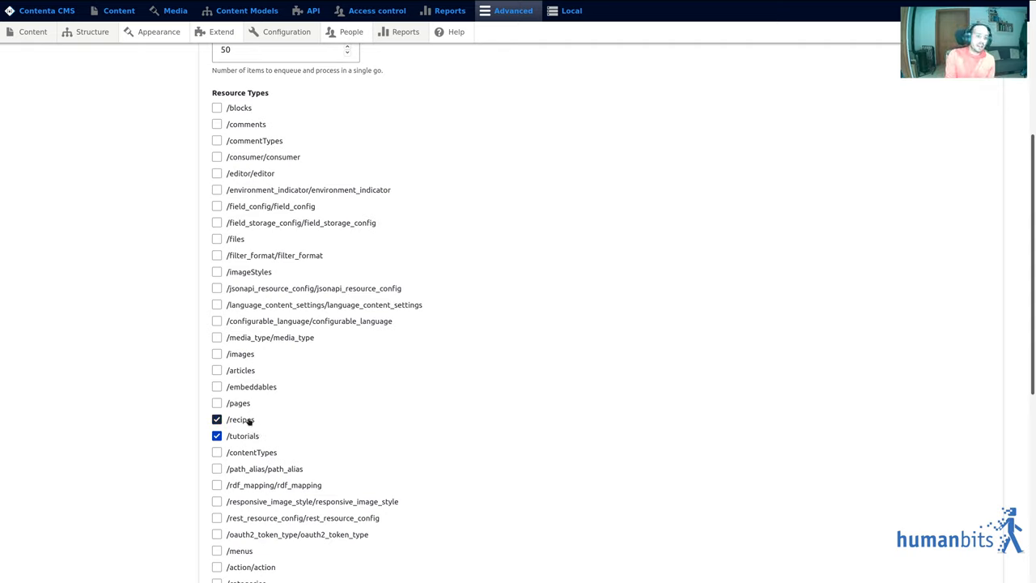
{"action": "mouse_move", "coordinate": [268, 416]}
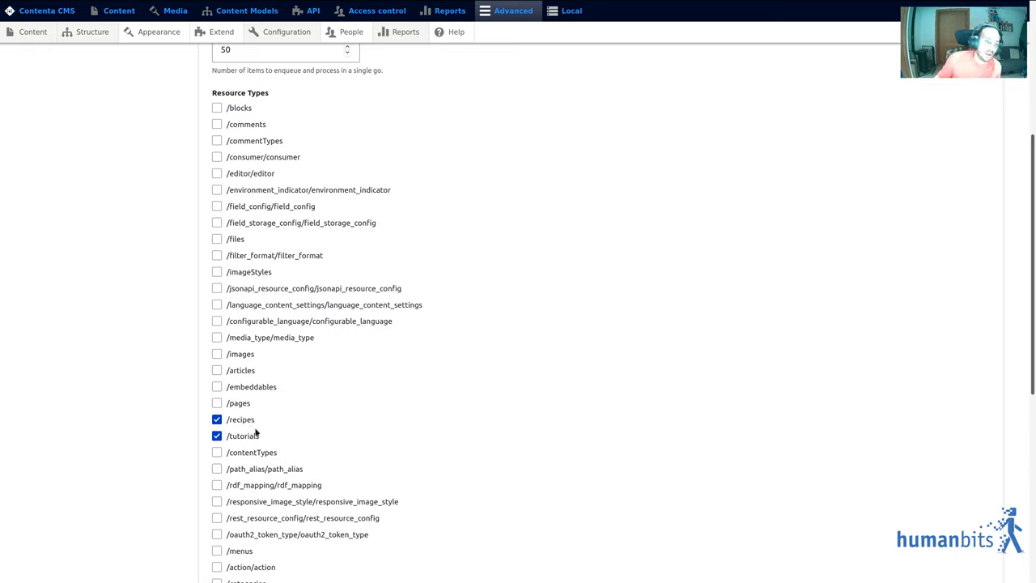
{"action": "mouse_move", "coordinate": [133, 348]}
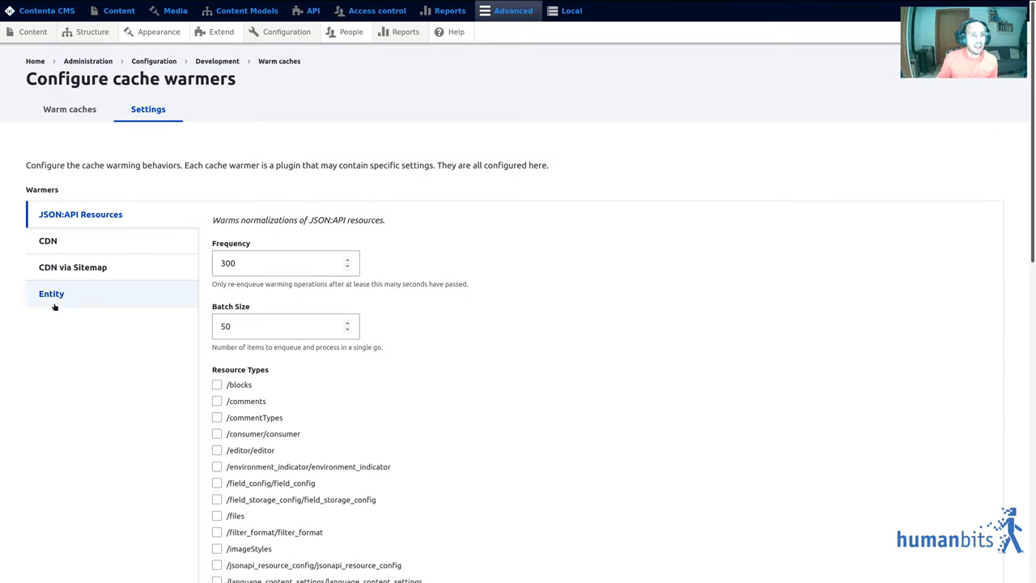
- Show the Entity warmer settings with frequency 300, batch size 50 and the Entity Types list
{"action": "left_click", "coordinate": [52, 293]}
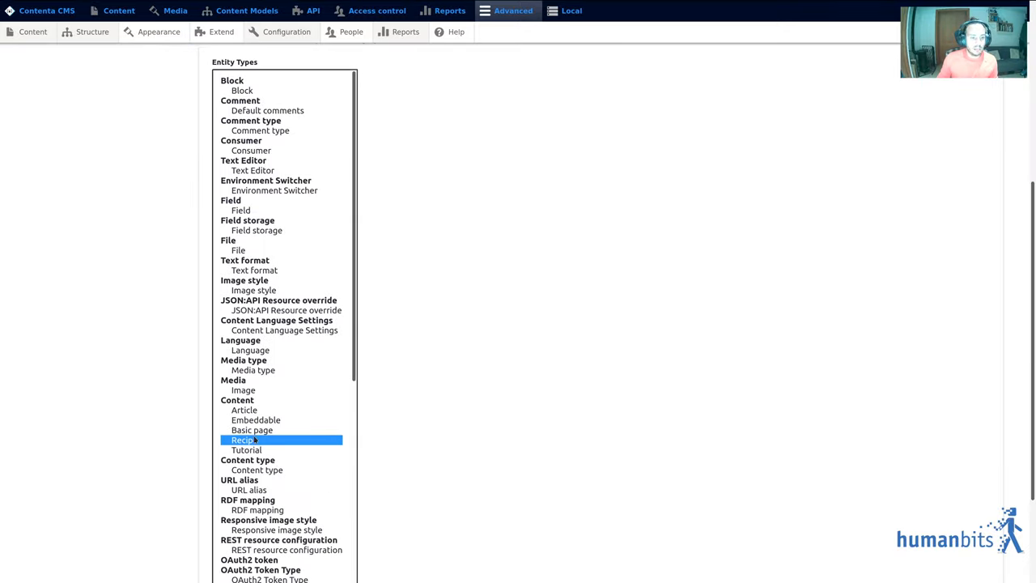
{"action": "mouse_move", "coordinate": [113, 456]}
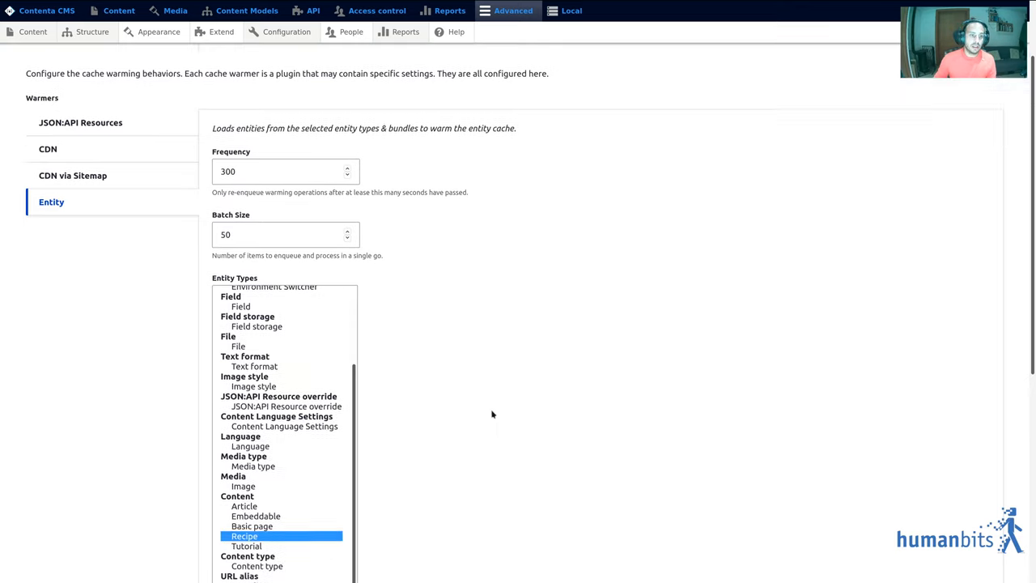
{"action": "scroll", "scroll_direction": "down", "scroll_amount": 3}
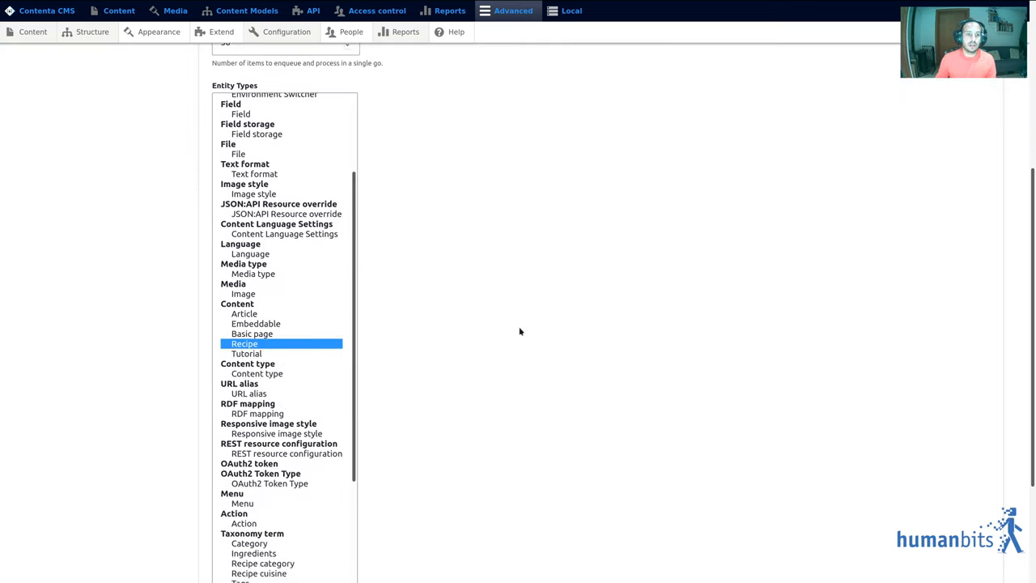
{"action": "scroll", "scroll_direction": "down", "scroll_amount": 3}
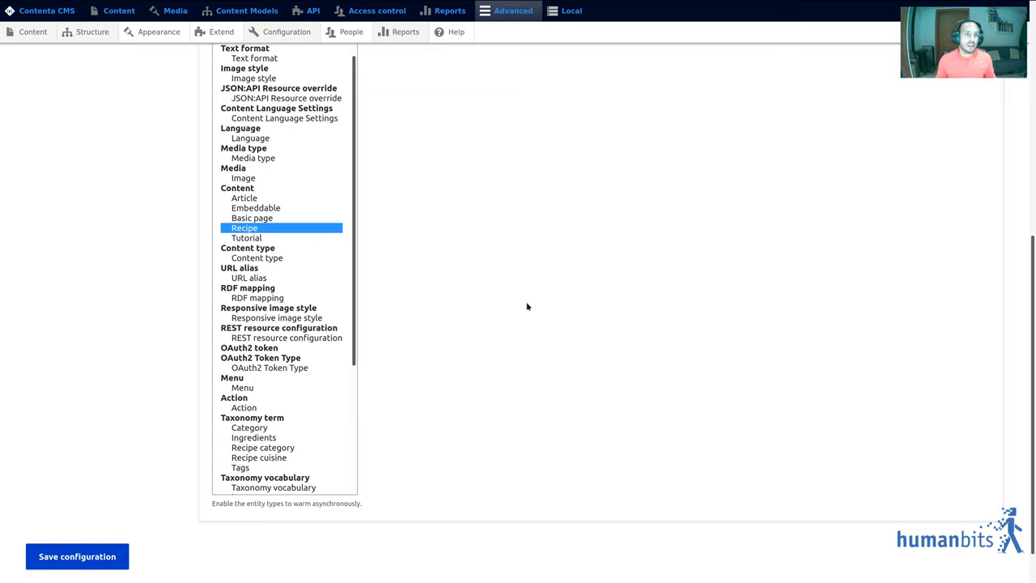
{"action": "mouse_move", "coordinate": [113, 405]}
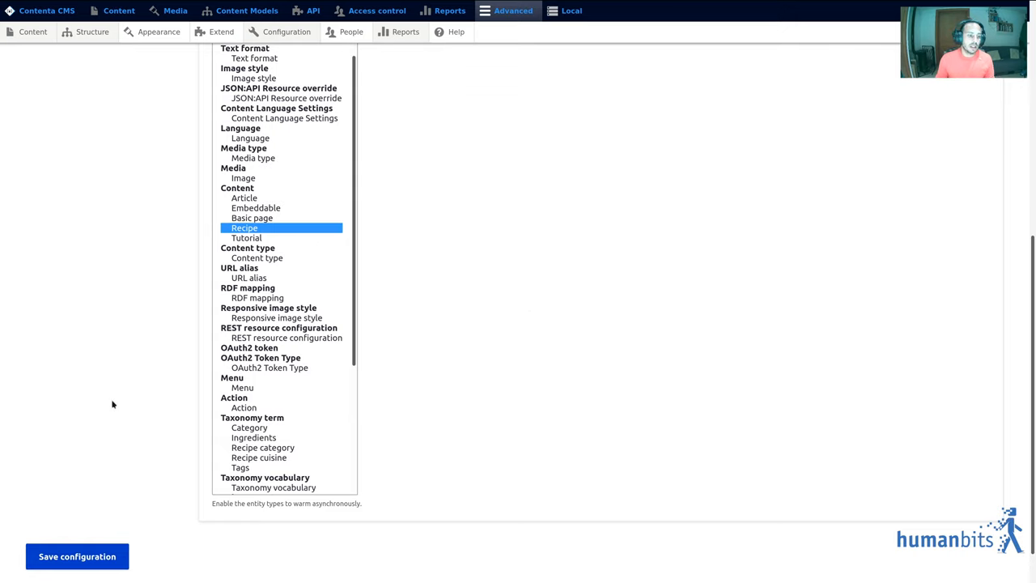
{"action": "mouse_move", "coordinate": [94, 377]}
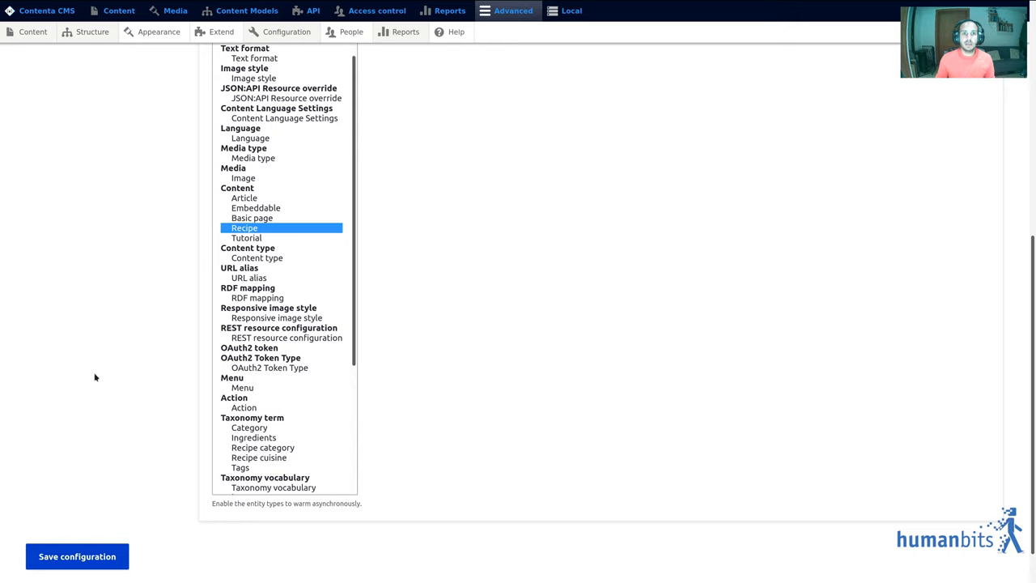